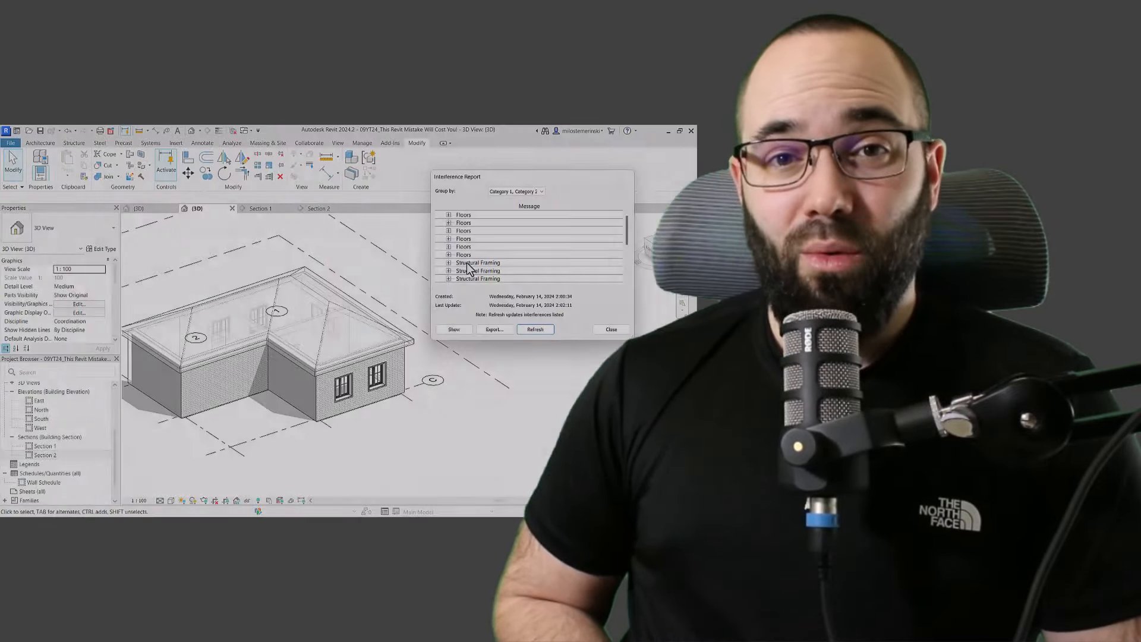
# Select the exterior render-on-brick-on-block wall and review its volume in Properties.
pyautogui.click(463, 246)
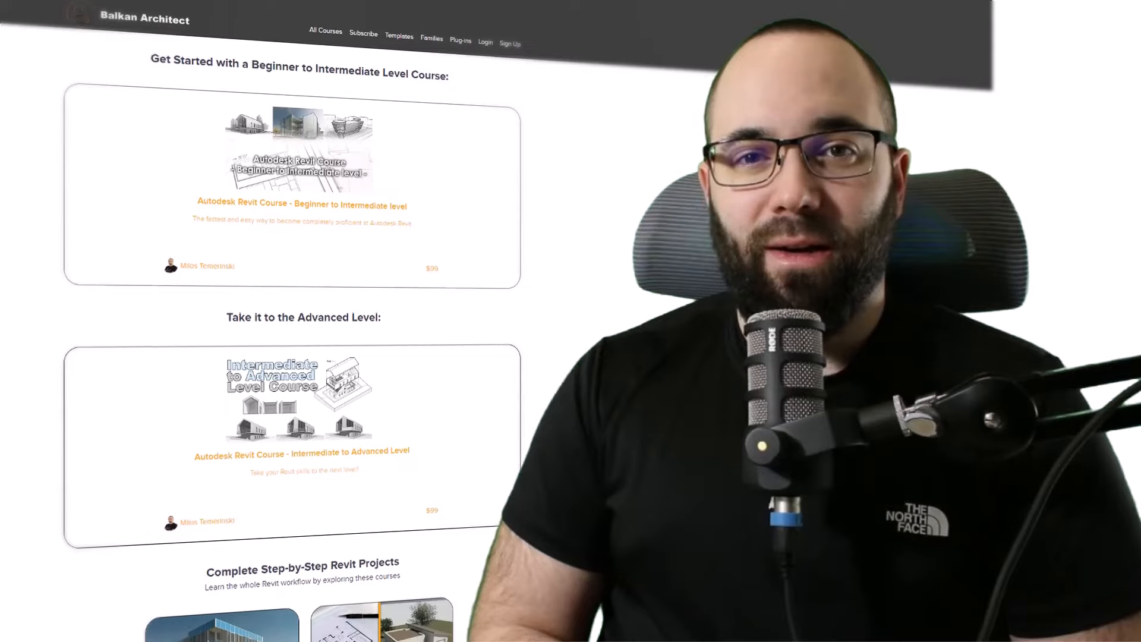
pyautogui.scroll(-3)
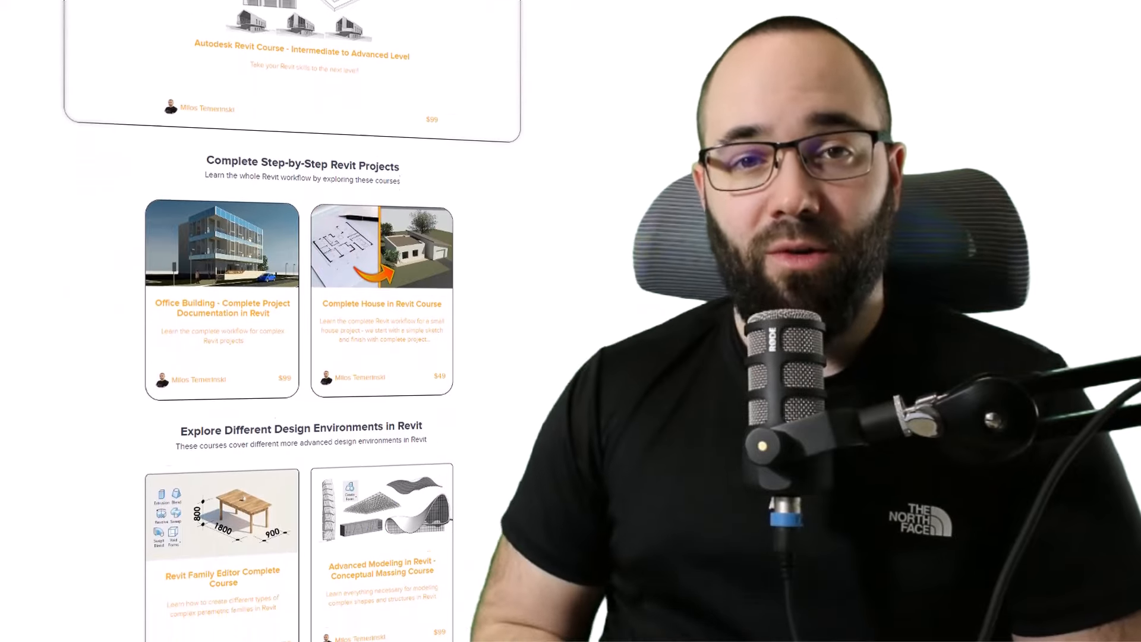
pyautogui.scroll(-3)
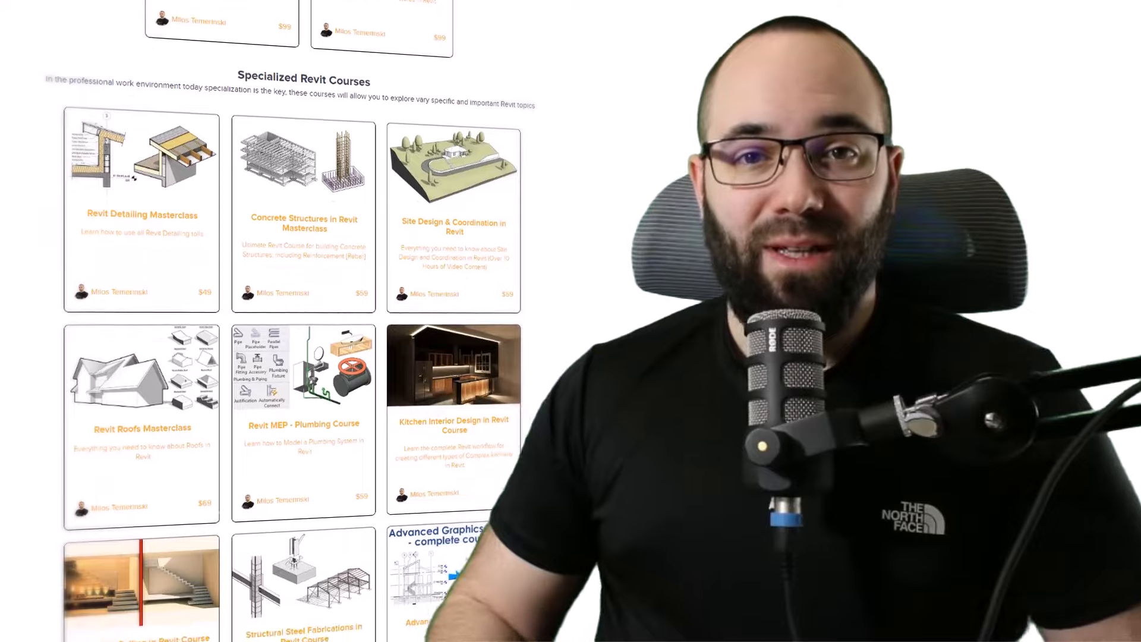
pyautogui.scroll(-3)
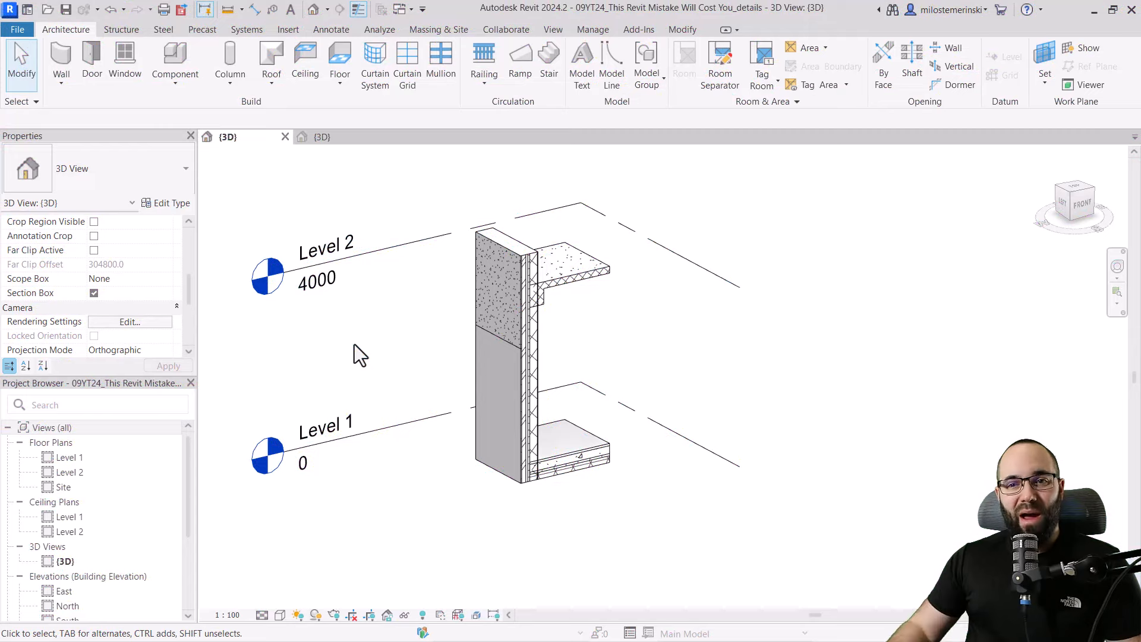
pyautogui.moveTo(384, 338)
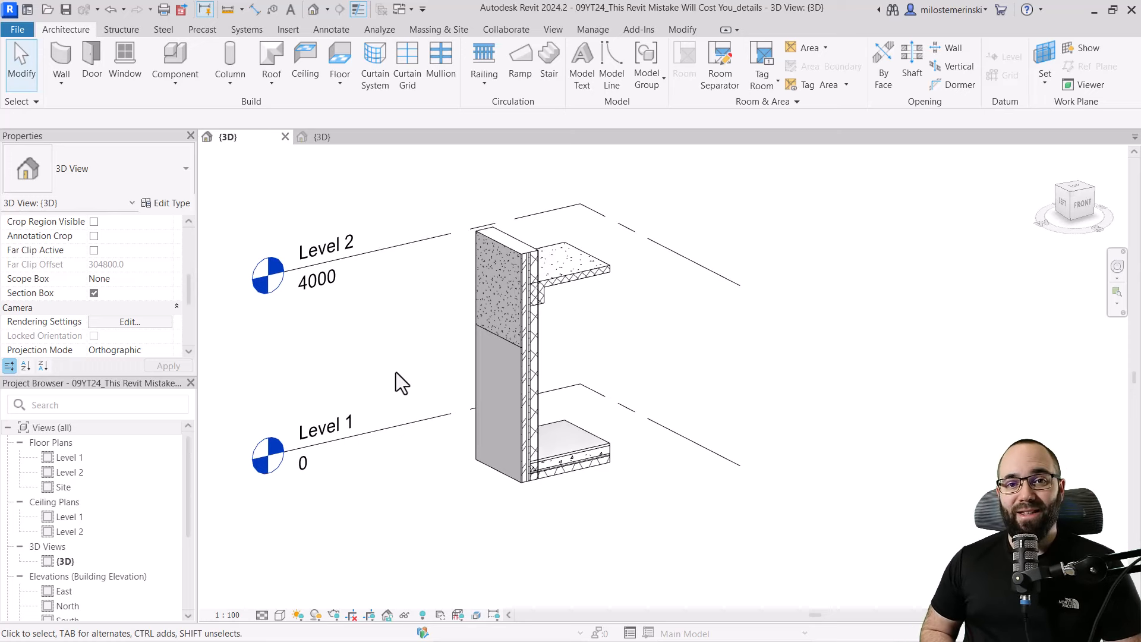
pyautogui.moveTo(500, 399)
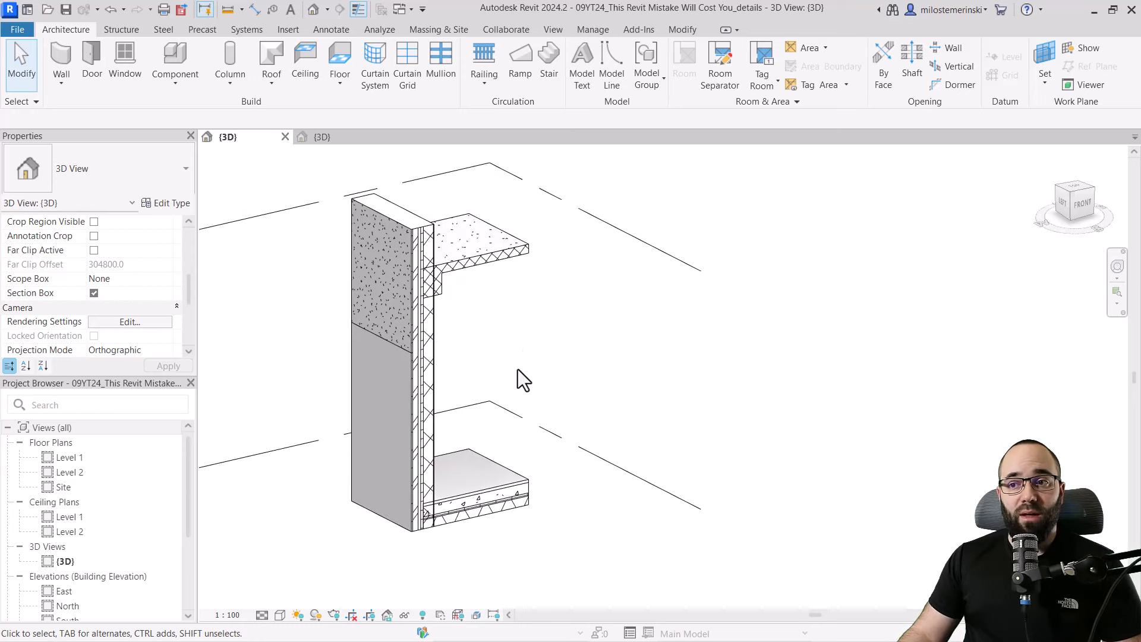
pyautogui.moveTo(537, 339)
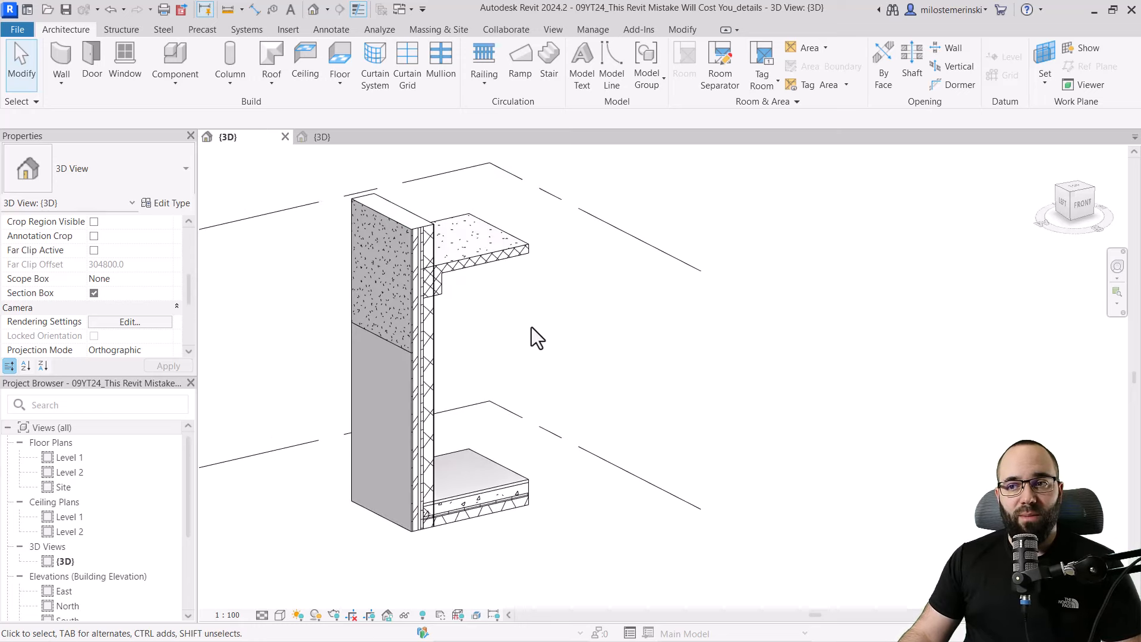
pyautogui.moveTo(531, 329)
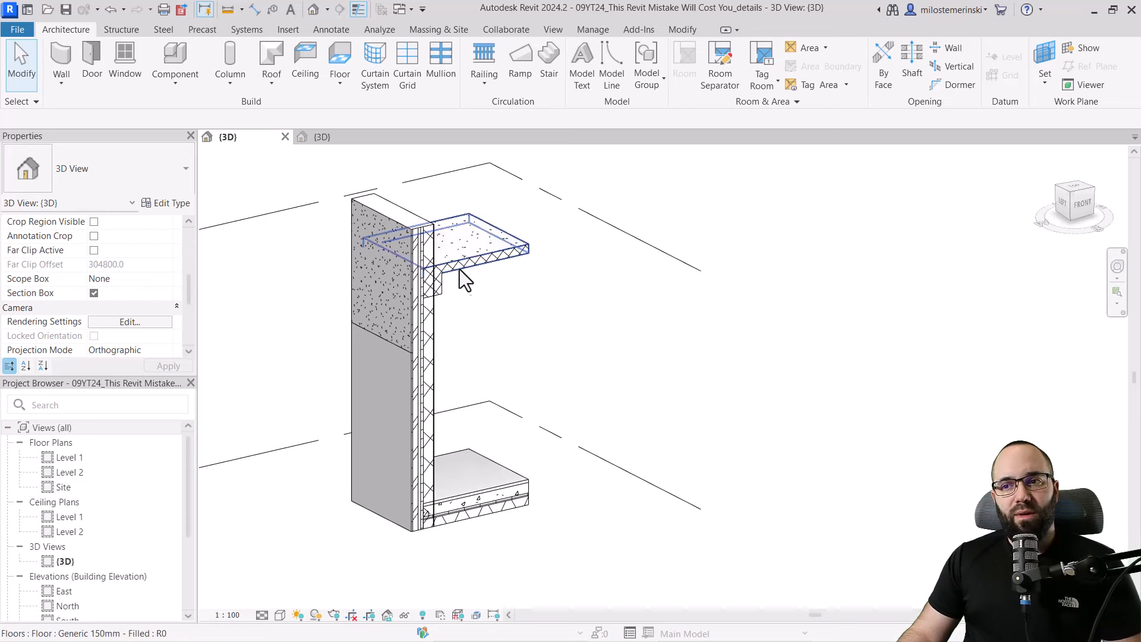
pyautogui.click(520, 374)
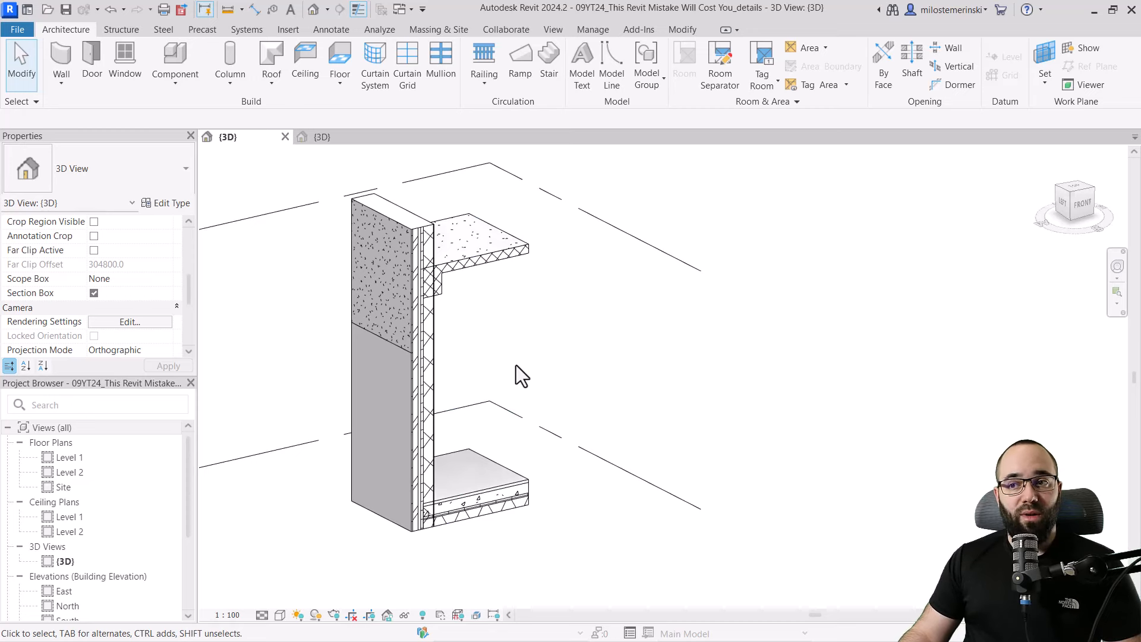
pyautogui.moveTo(514, 350)
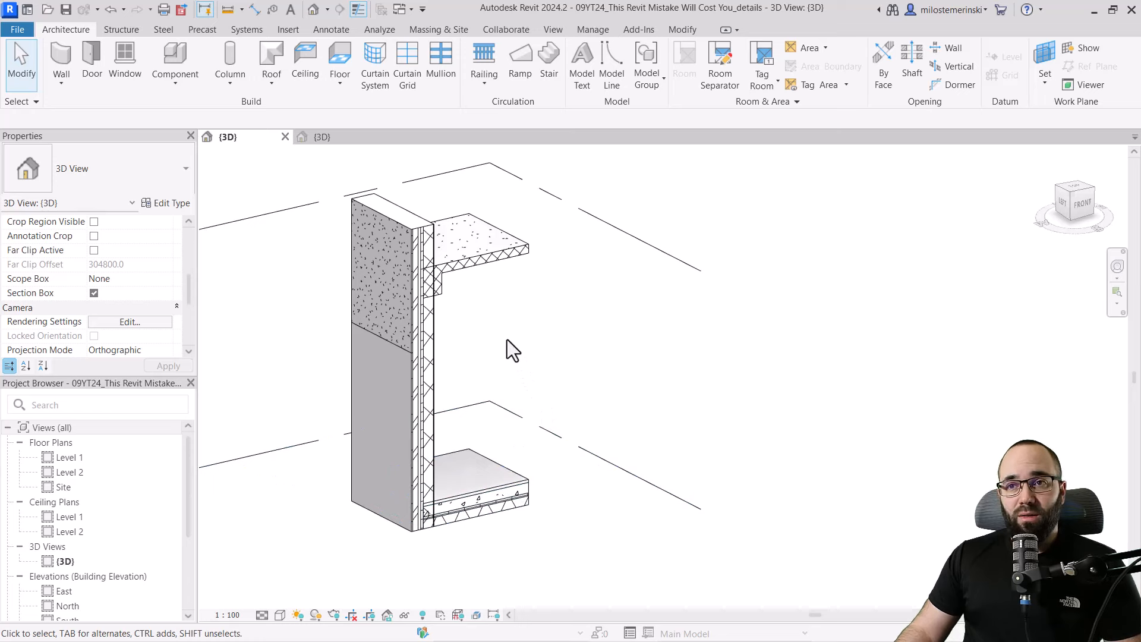
pyautogui.moveTo(357, 8)
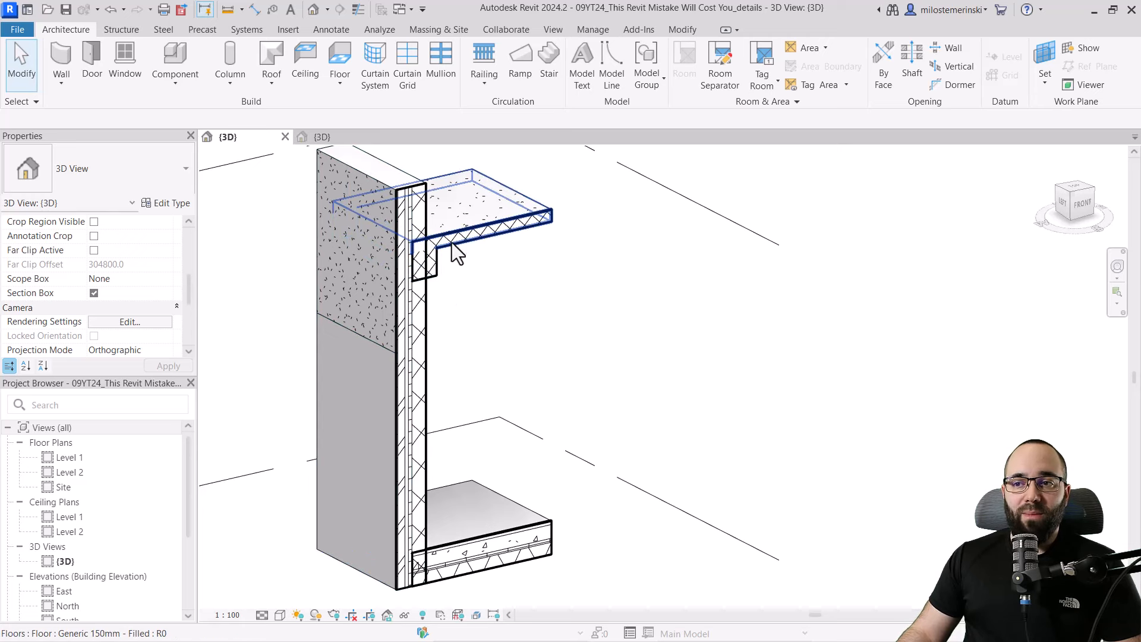
pyautogui.click(436, 270)
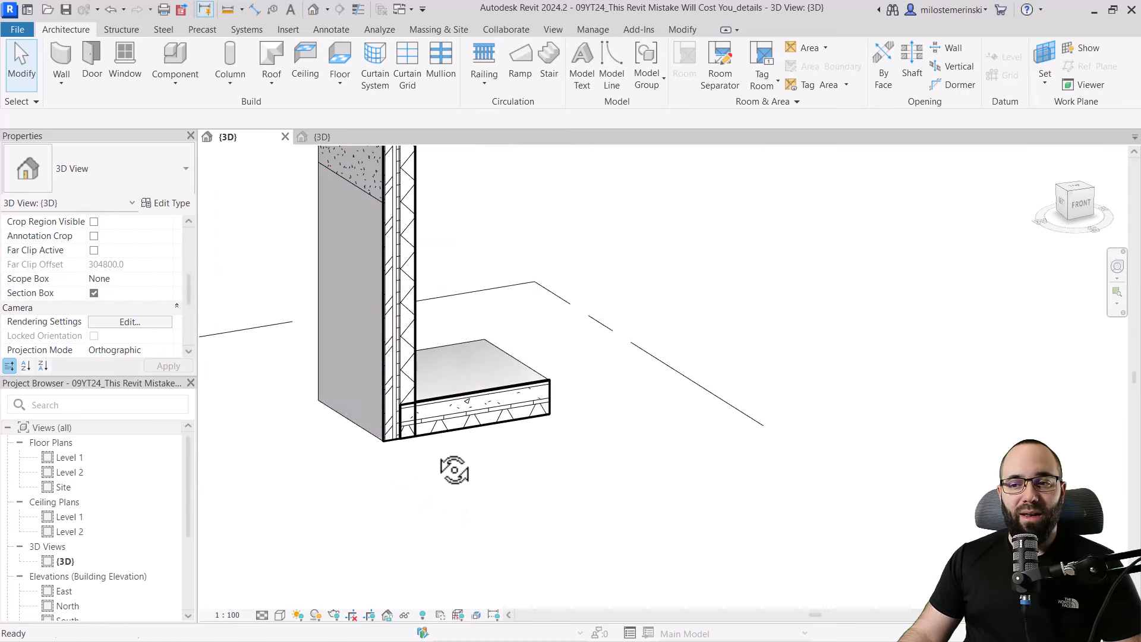
pyautogui.moveTo(419, 477)
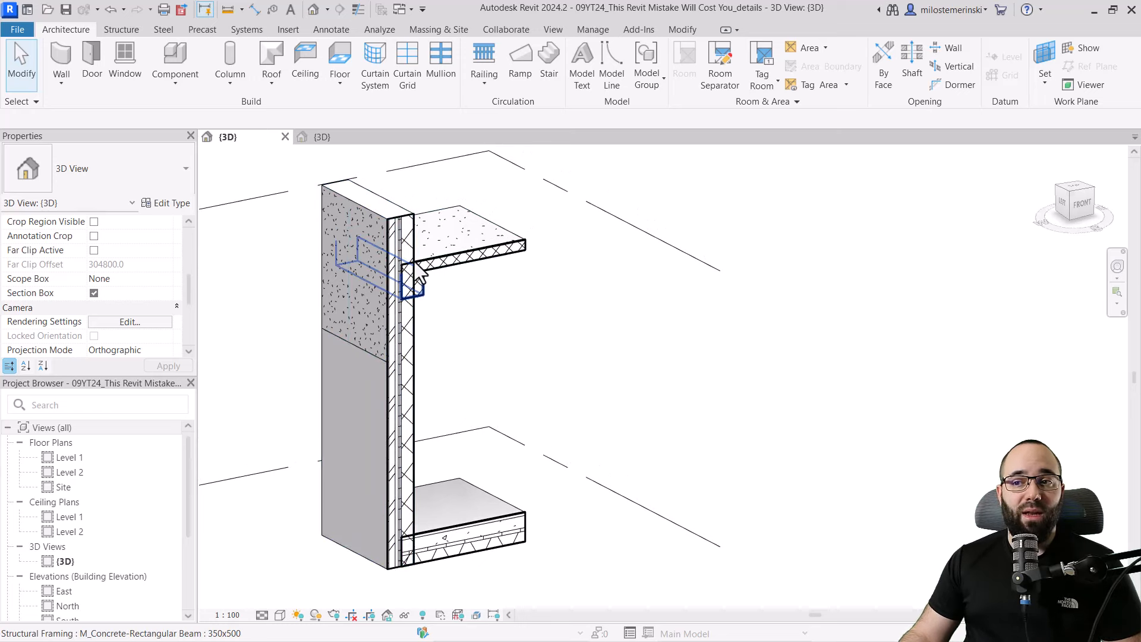
pyautogui.click(367, 291)
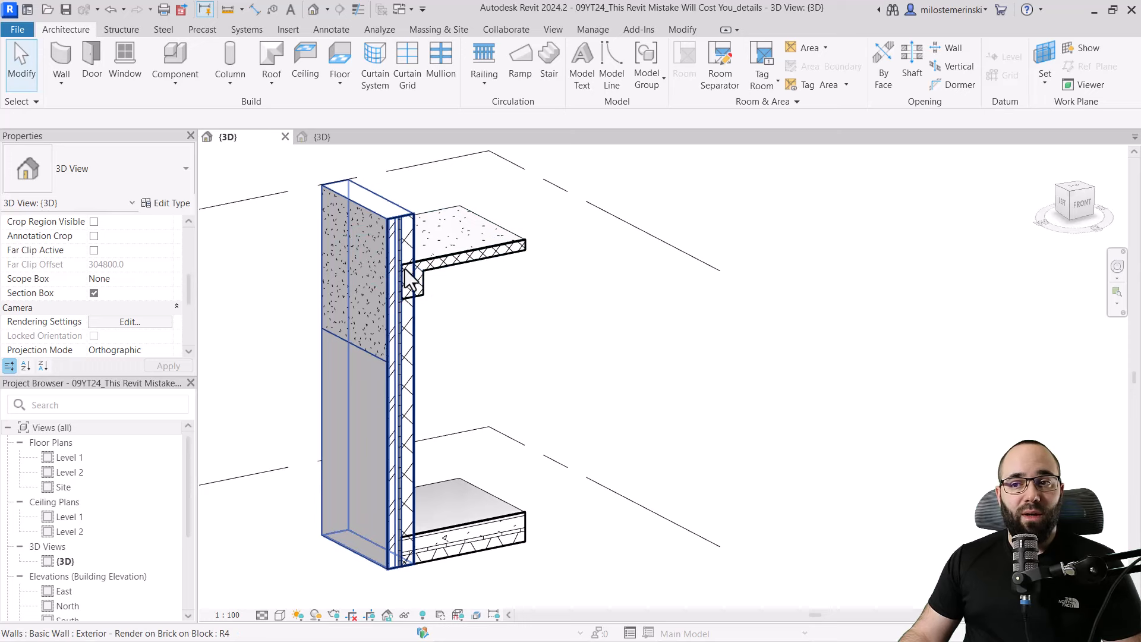
pyautogui.moveTo(415, 302)
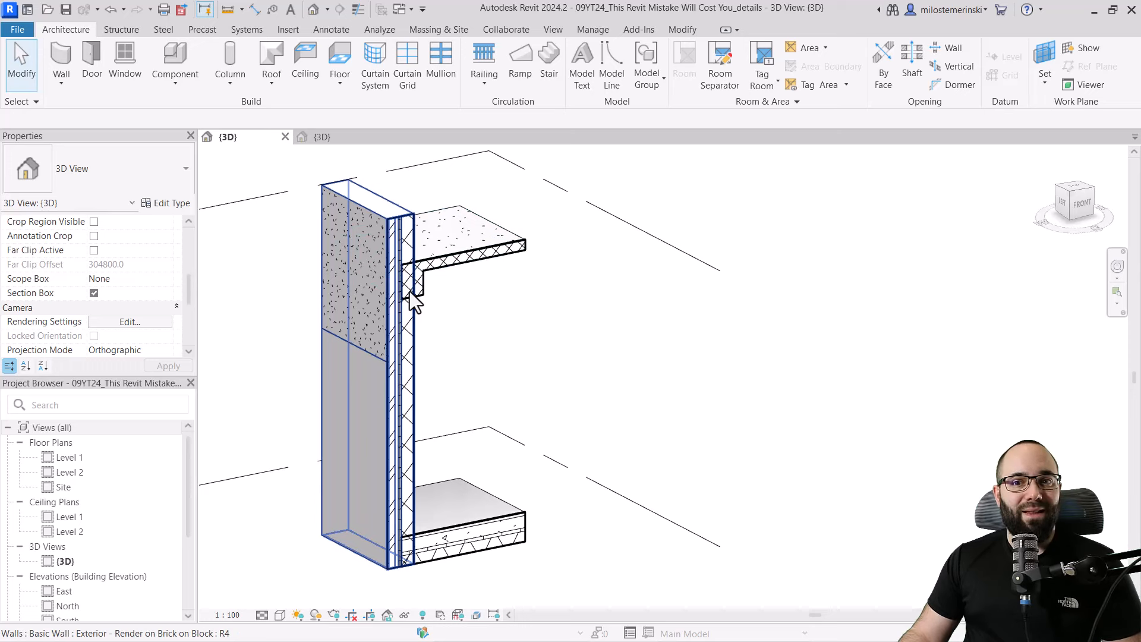
pyautogui.click(432, 343)
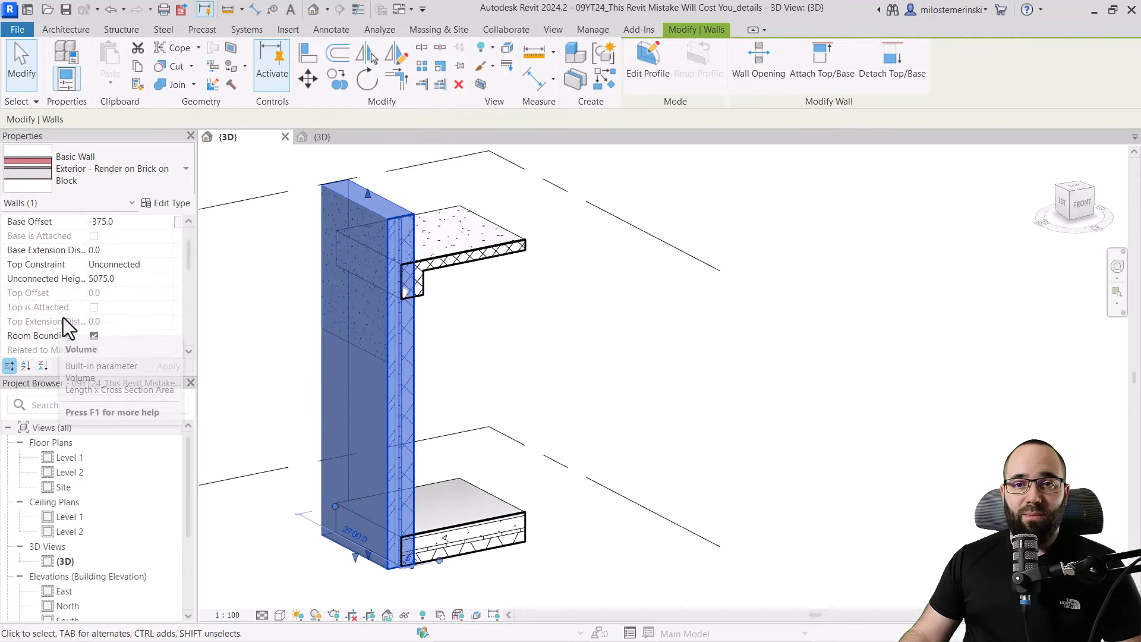
pyautogui.scroll(-3)
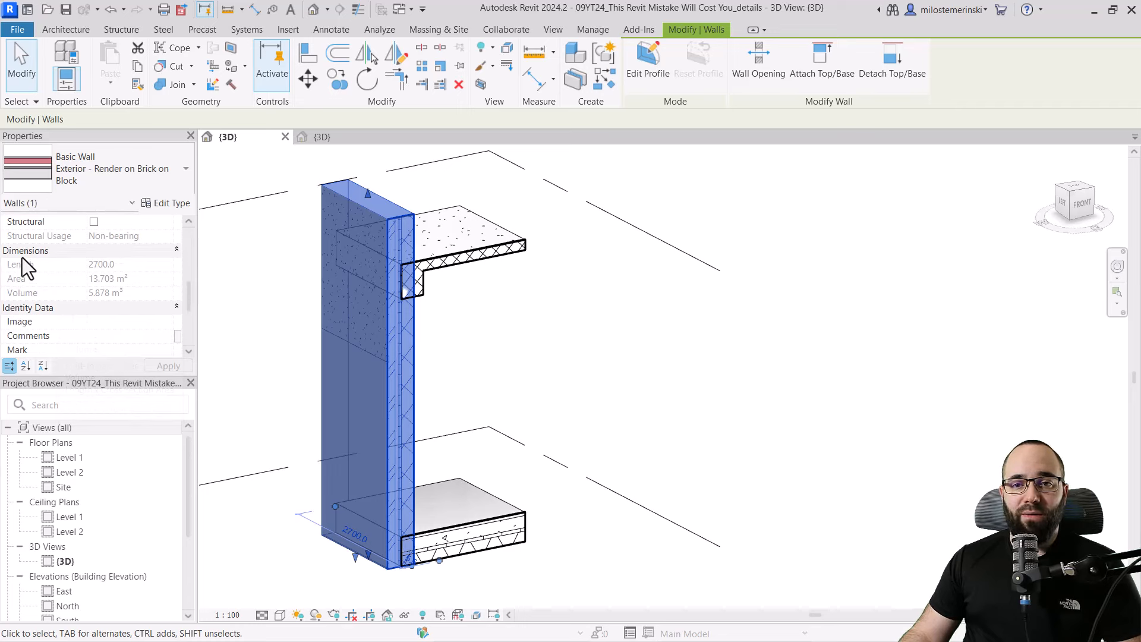
pyautogui.moveTo(95, 302)
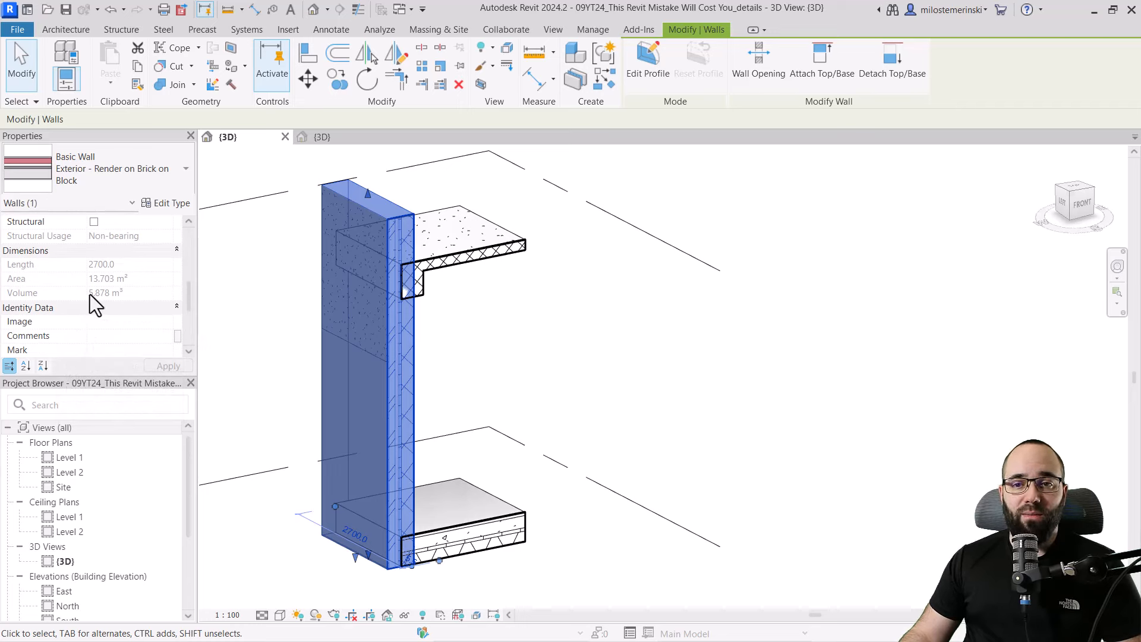
pyautogui.moveTo(105, 309)
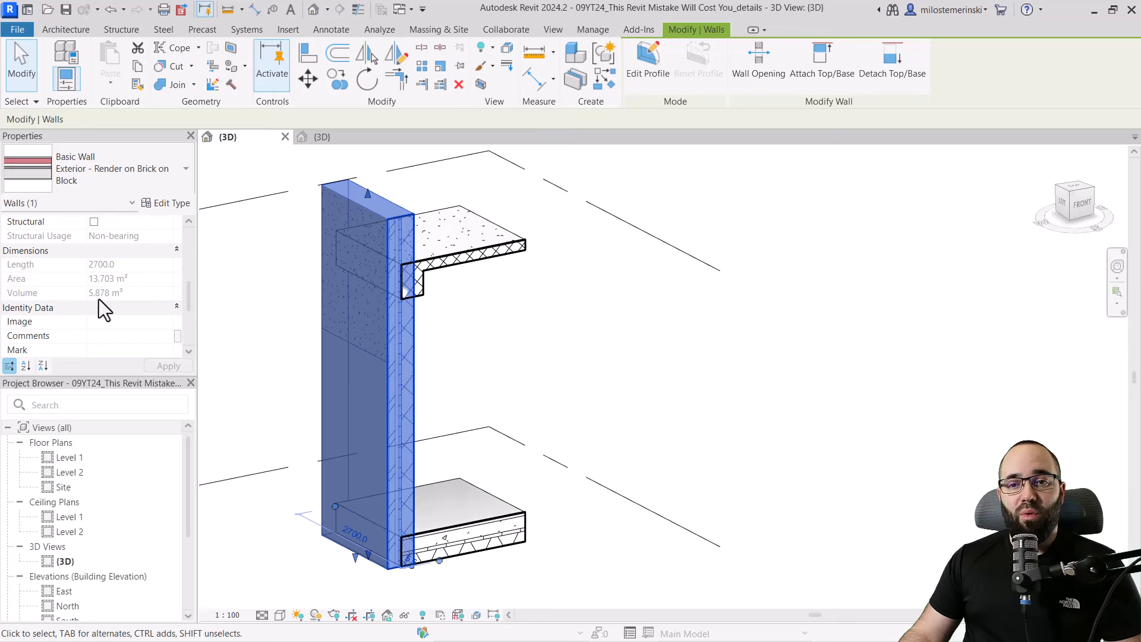
pyautogui.click(440, 344)
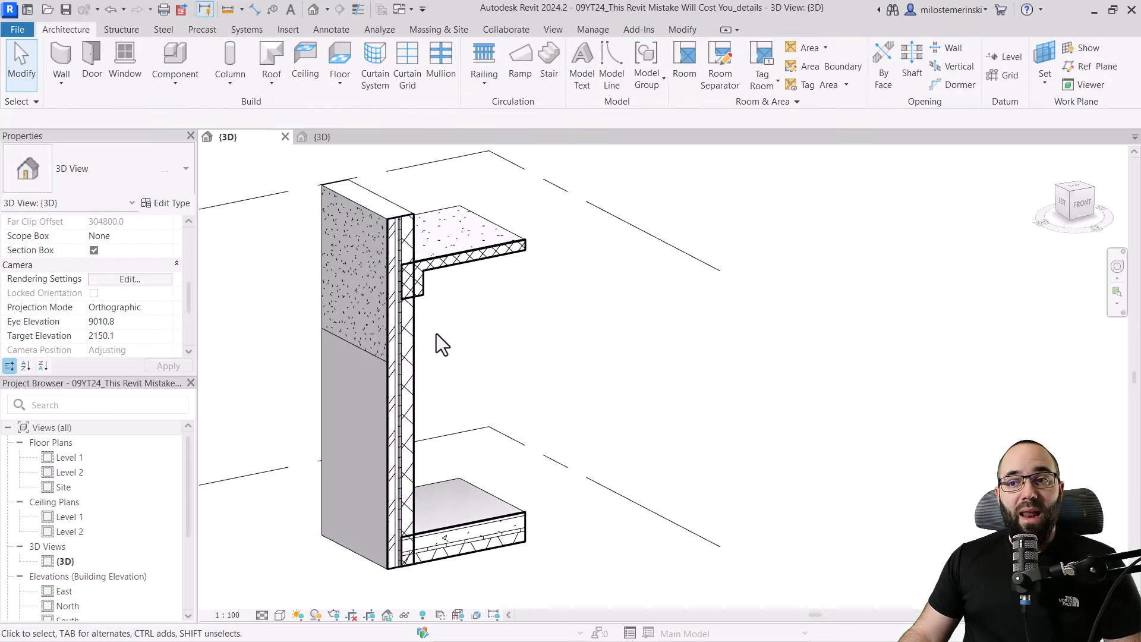
pyautogui.click(419, 287)
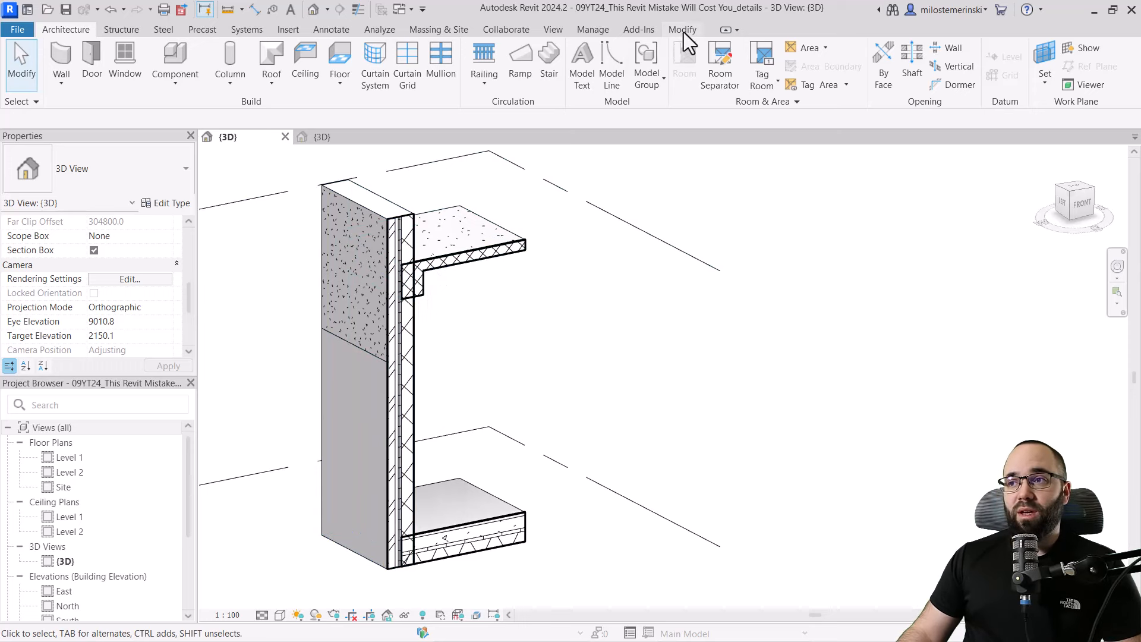
# Join the concrete beam into the exterior wall with Join Geometry (multiple joins), volume now 5.372 m³.
pyautogui.click(682, 29)
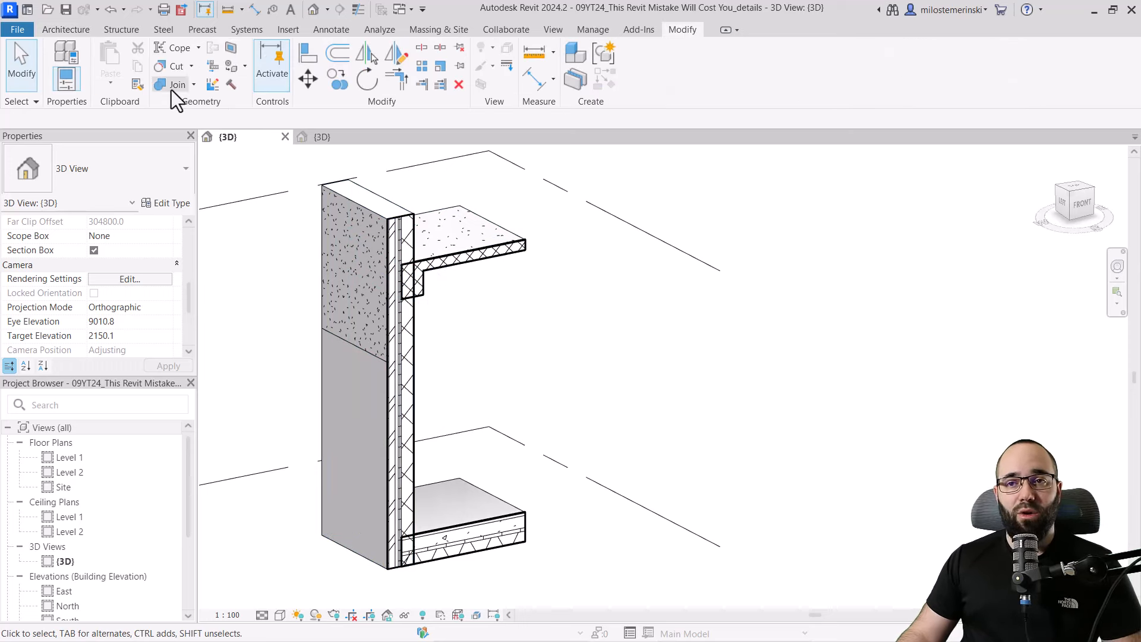
pyautogui.click(176, 86)
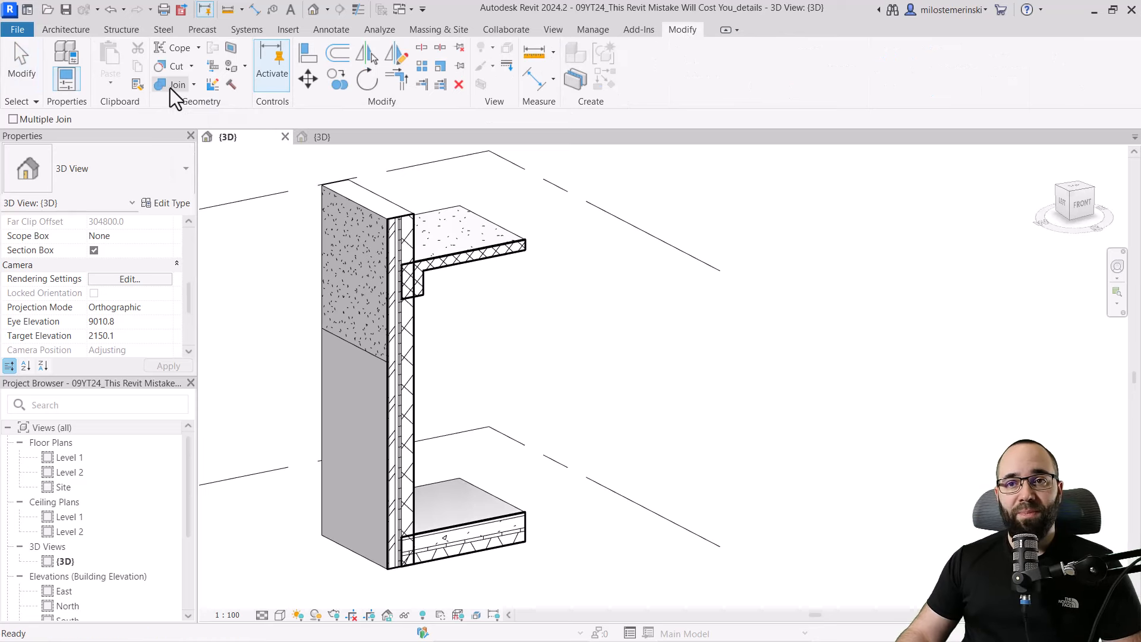
pyautogui.moveTo(177, 116)
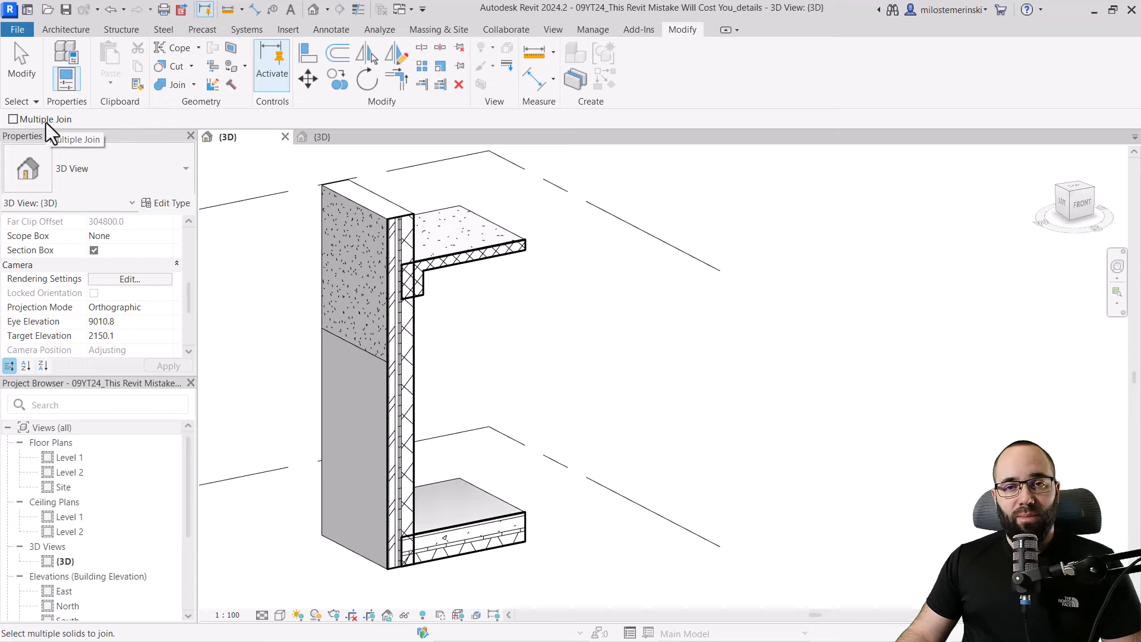
pyautogui.click(12, 118)
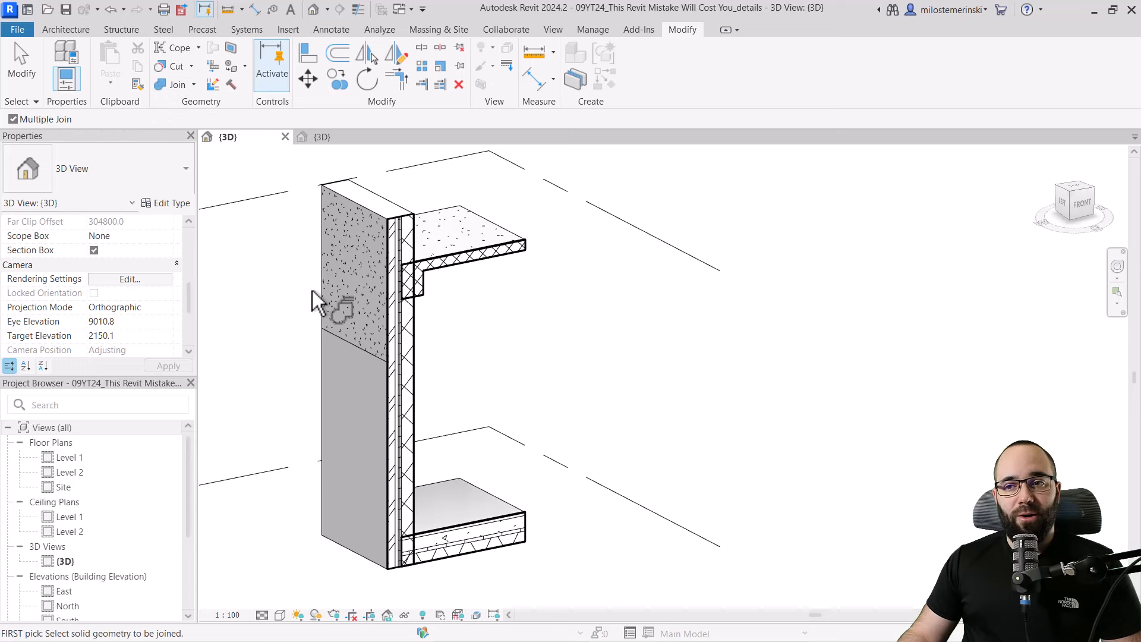
pyautogui.click(356, 284)
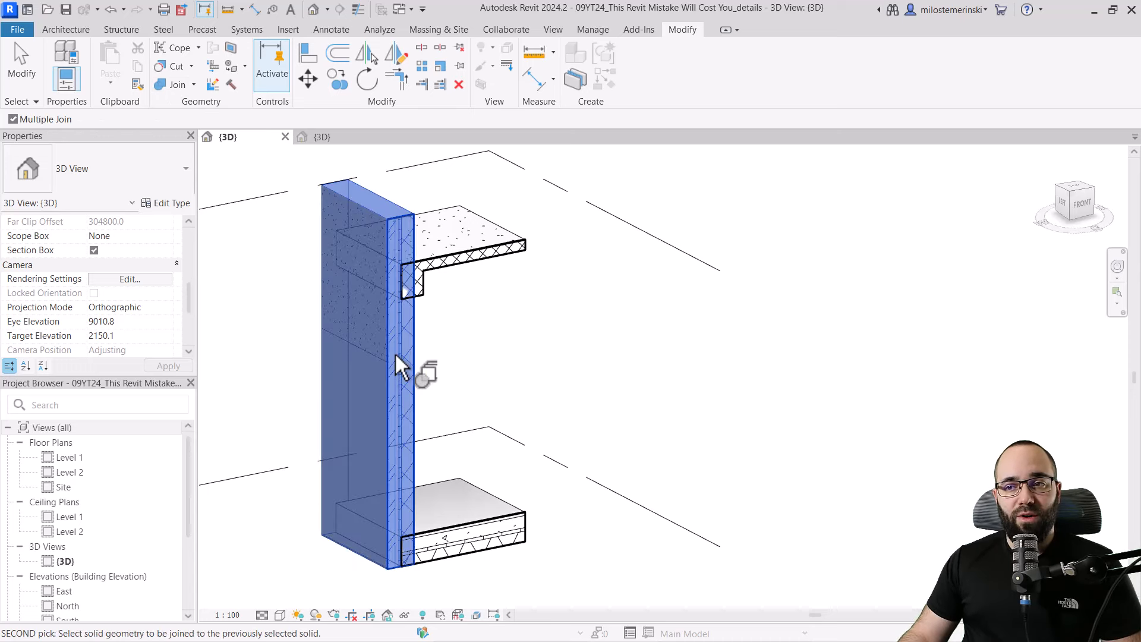
pyautogui.click(466, 524)
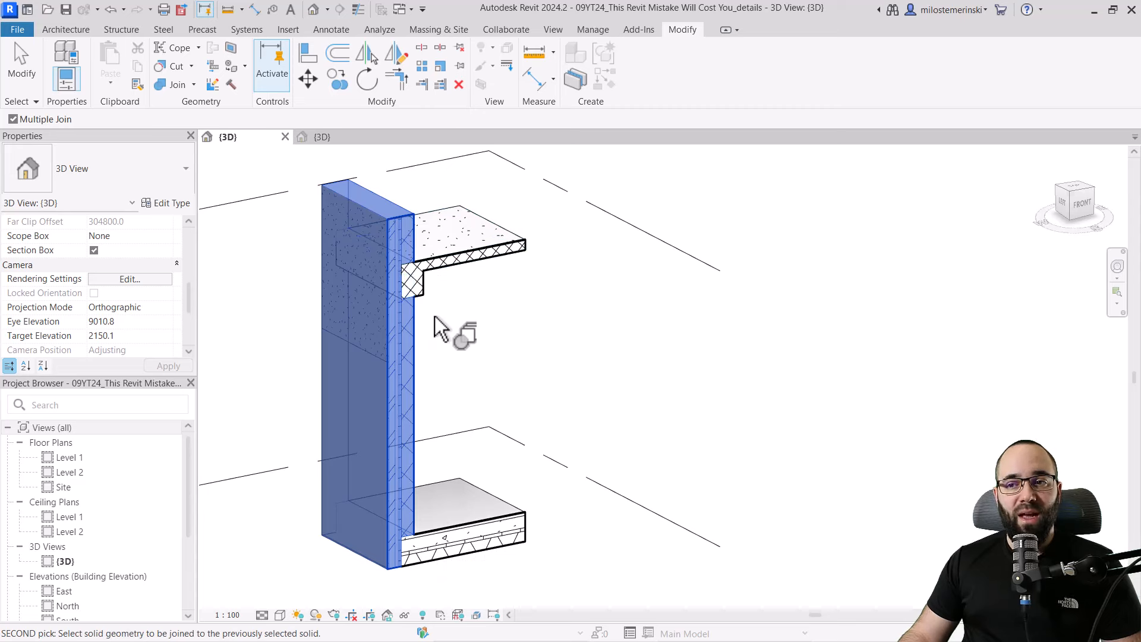
pyautogui.moveTo(429, 291)
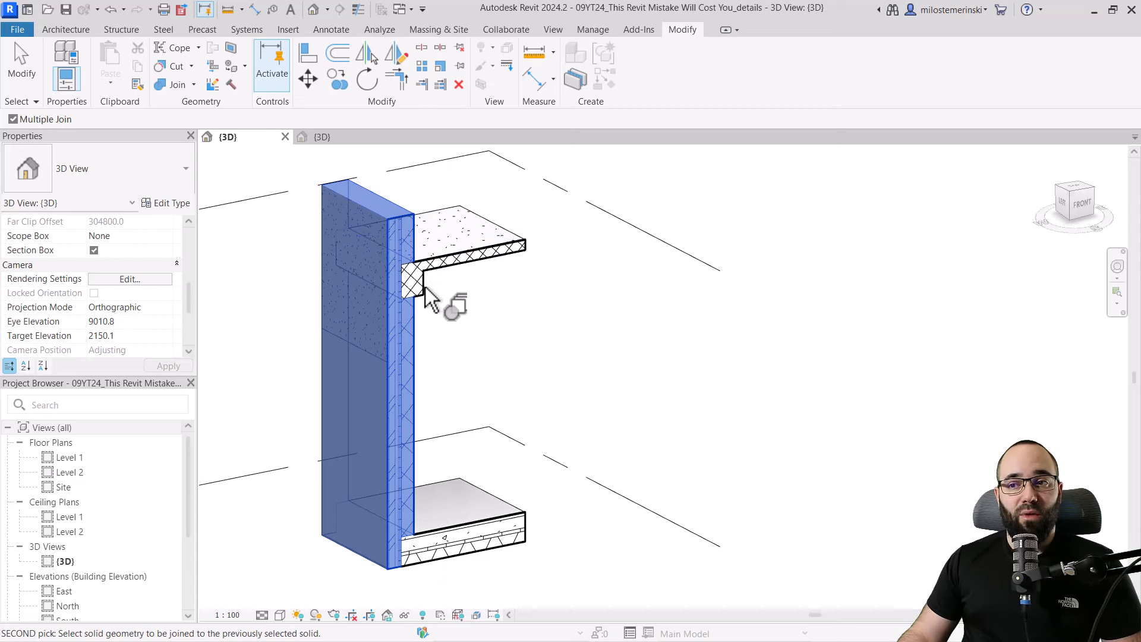
pyautogui.moveTo(418, 302)
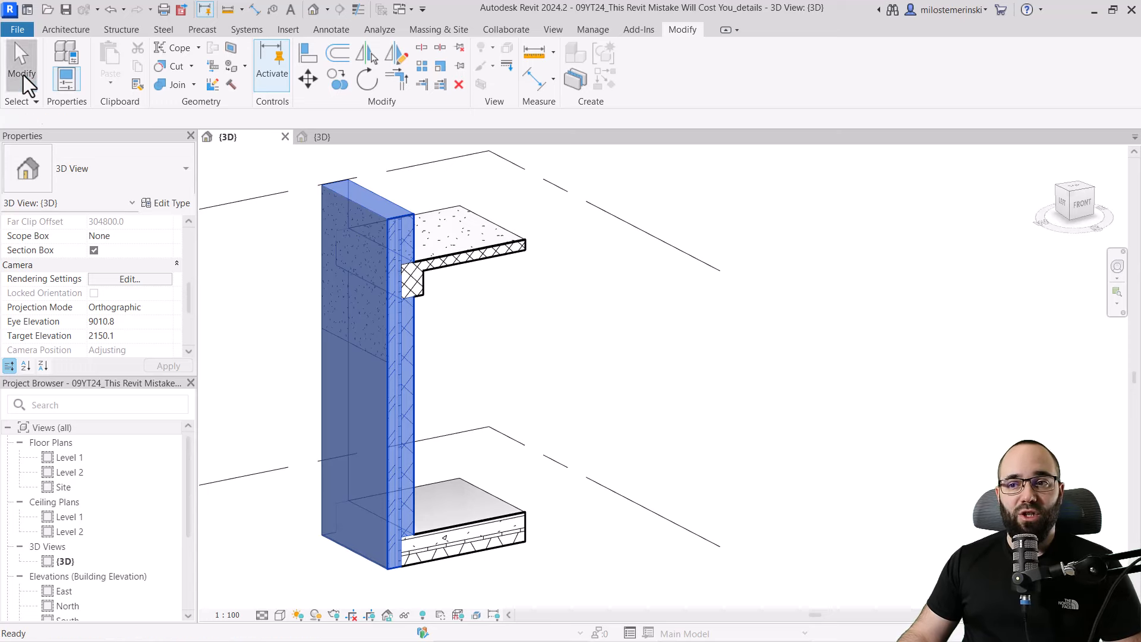
pyautogui.click(465, 381)
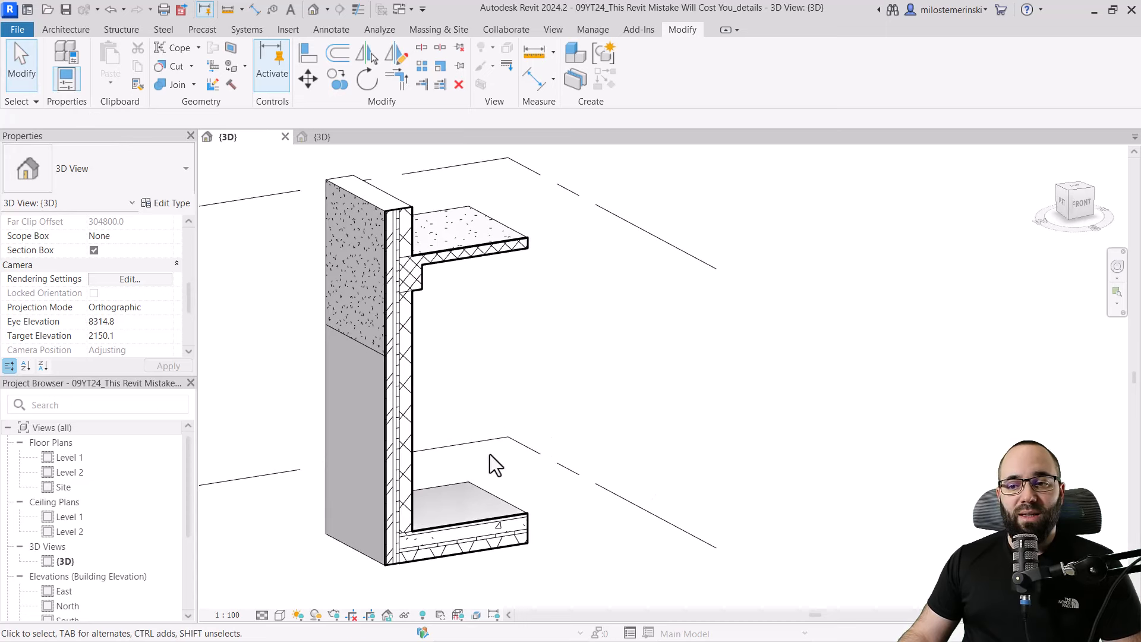
pyautogui.moveTo(360, 21)
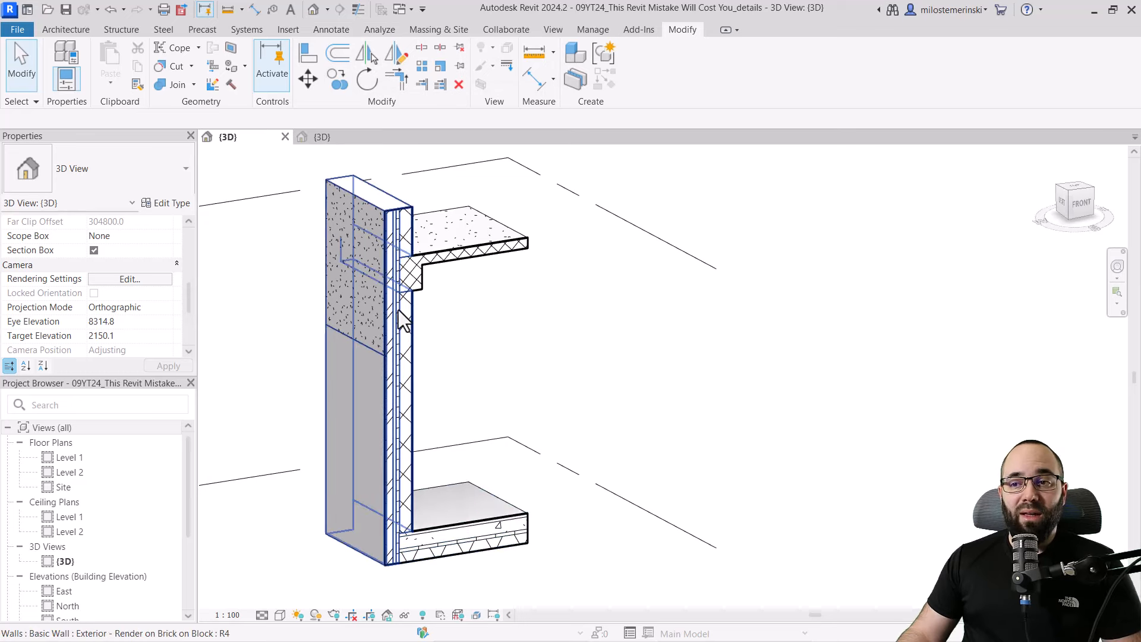
pyautogui.scroll(3)
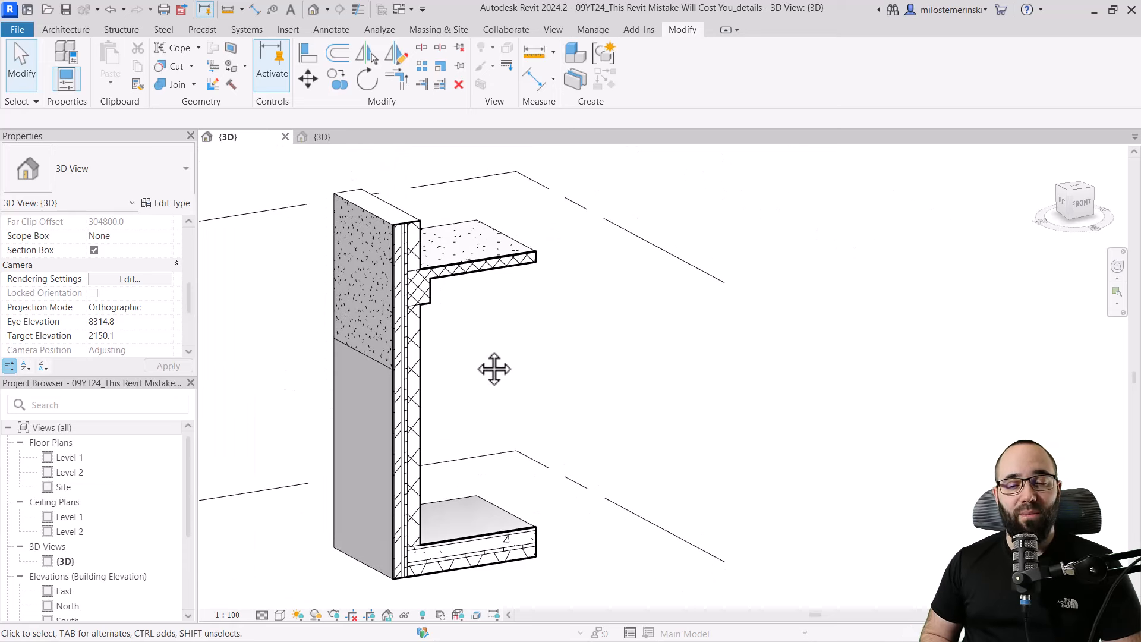
pyautogui.moveTo(476, 353)
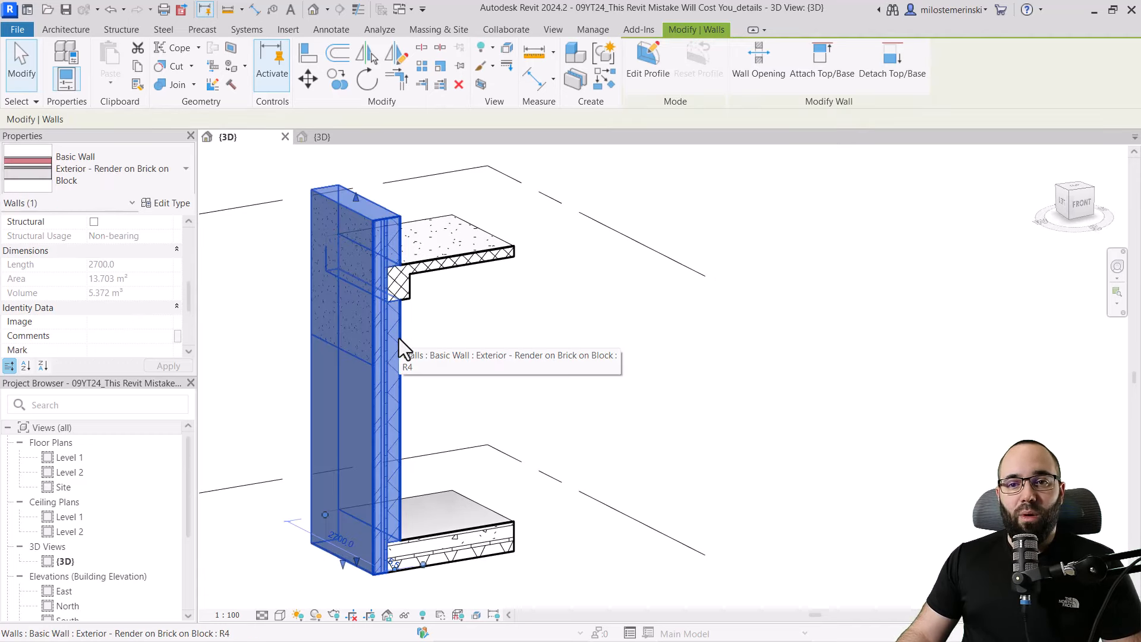
pyautogui.moveTo(103, 313)
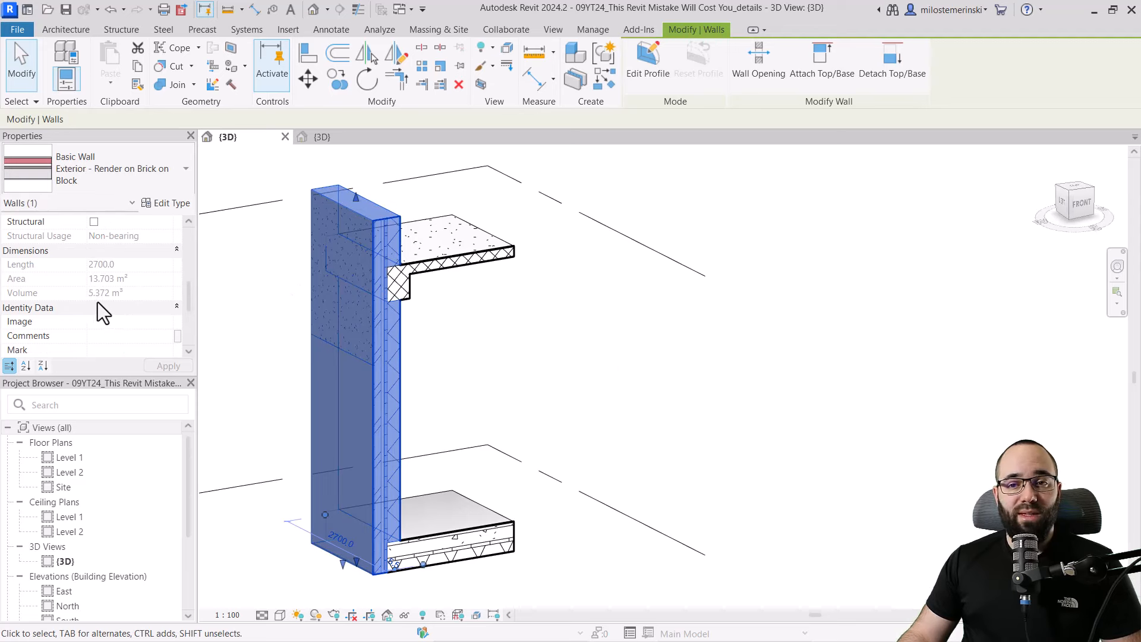
pyautogui.moveTo(100, 309)
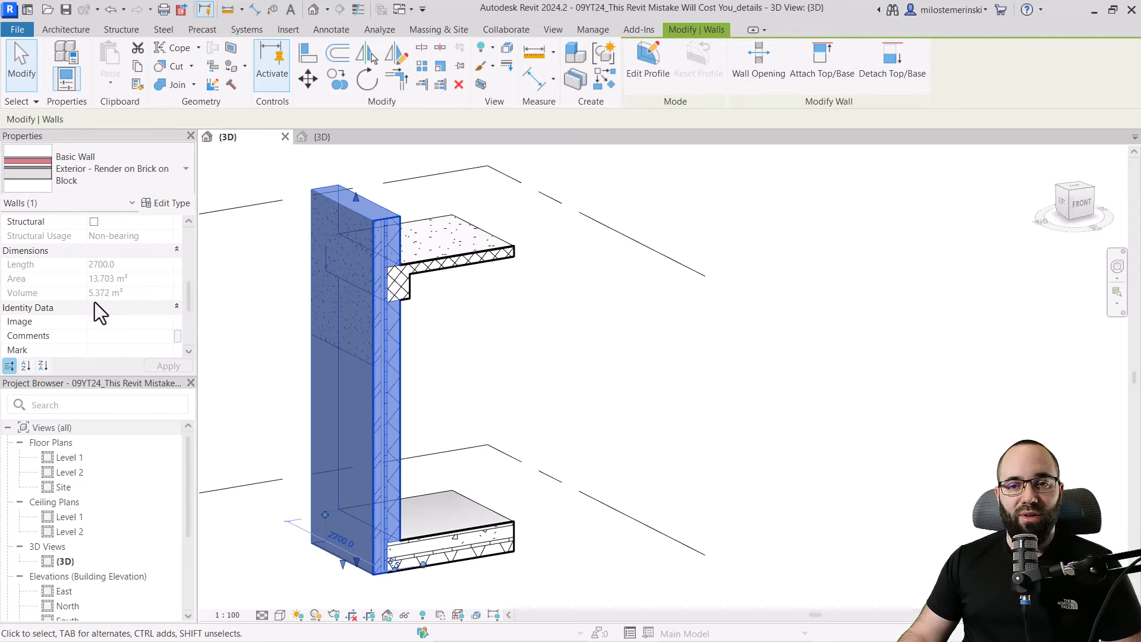
pyautogui.moveTo(109, 313)
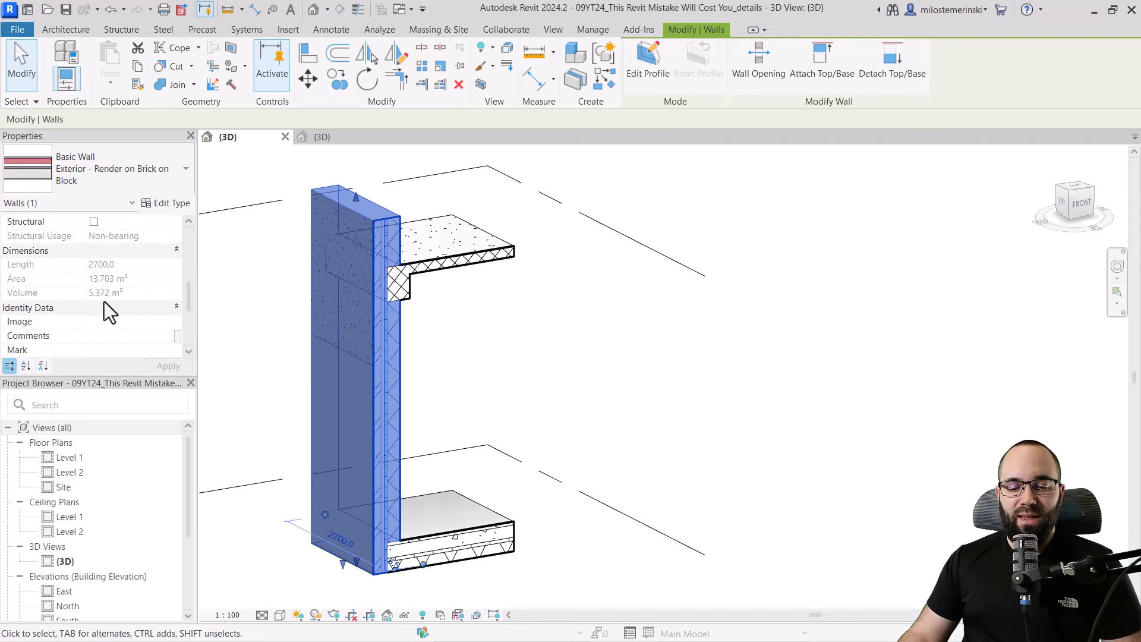
pyautogui.moveTo(103, 301)
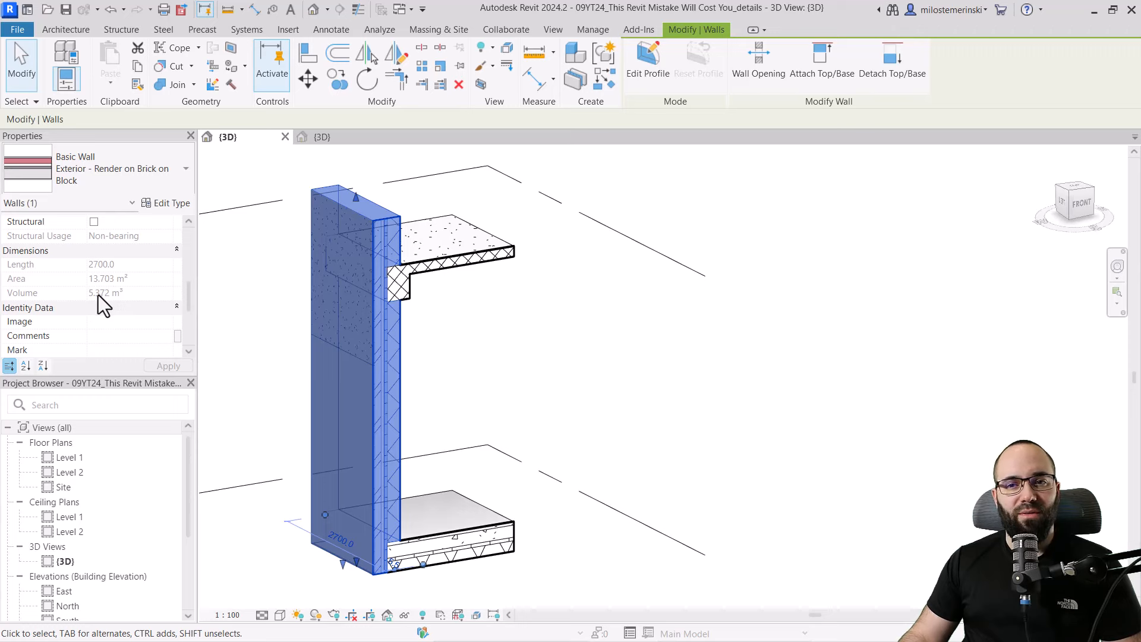
pyautogui.moveTo(127, 308)
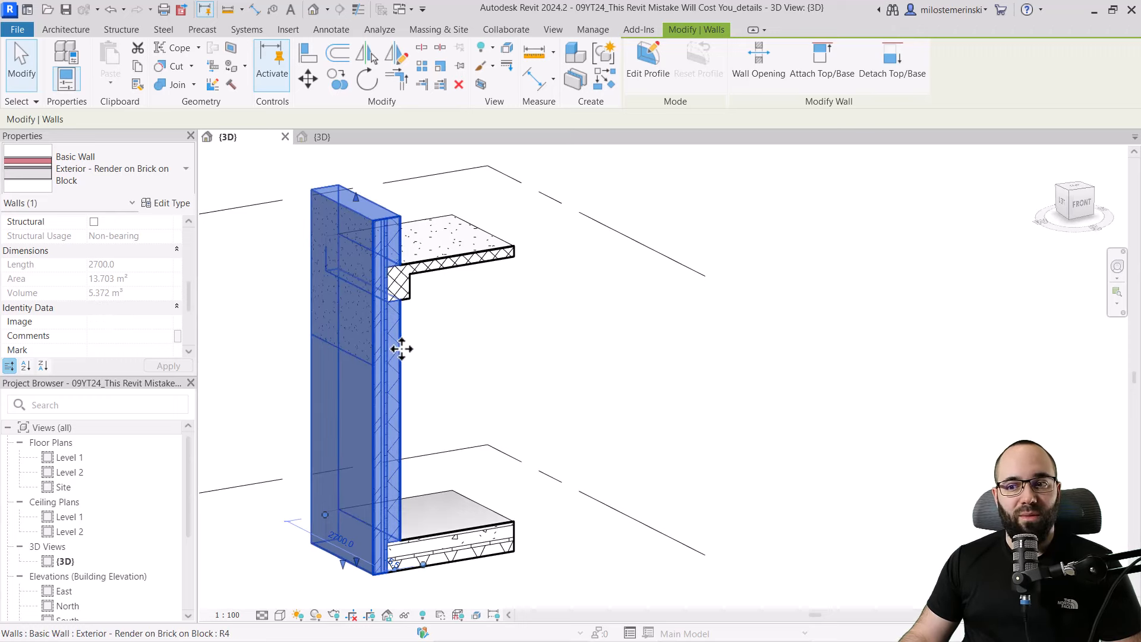
pyautogui.moveTo(398, 366)
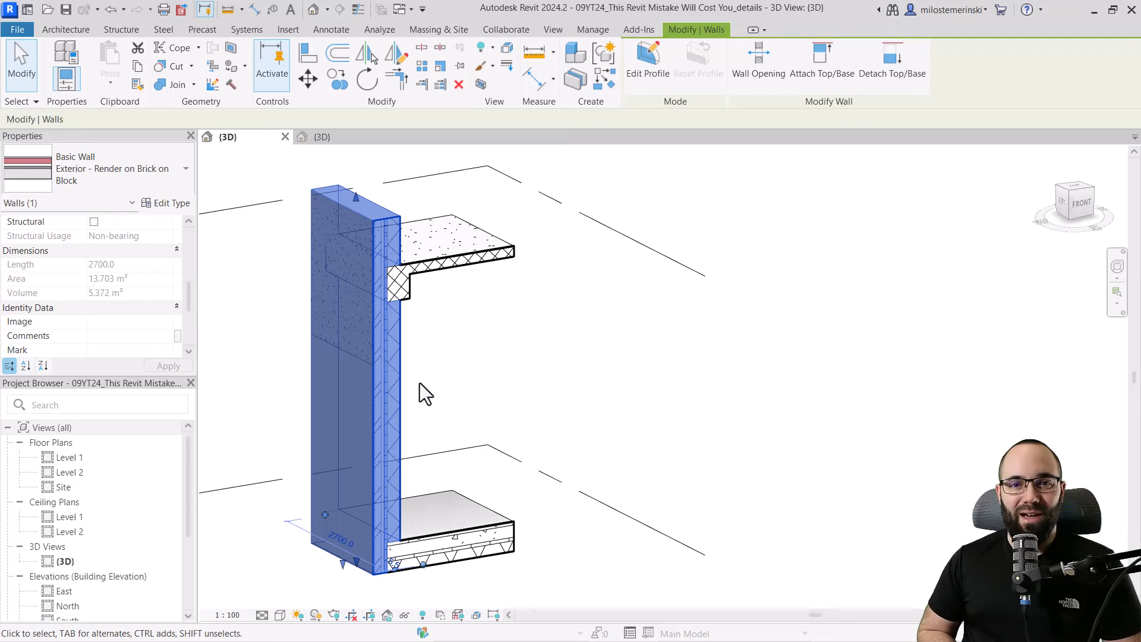
pyautogui.moveTo(415, 284)
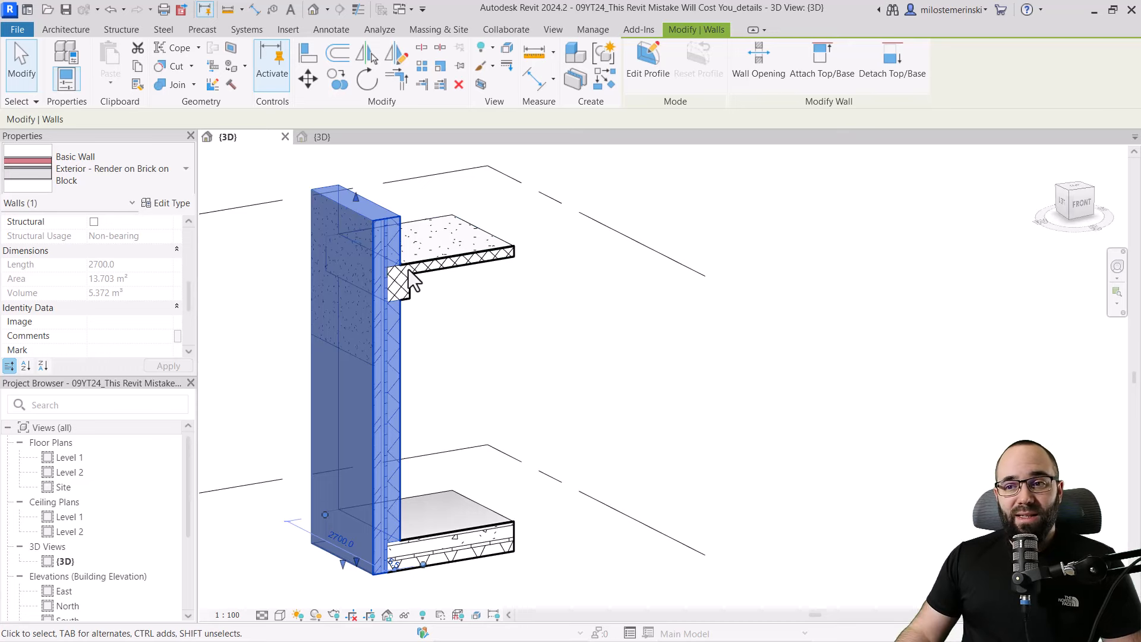
pyautogui.moveTo(422, 371)
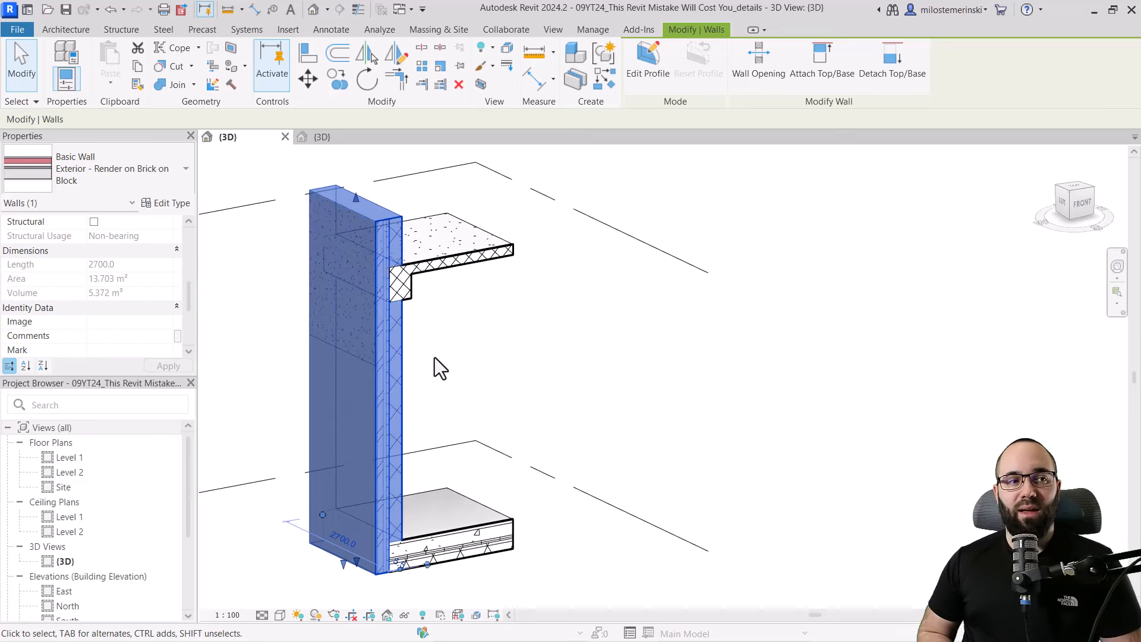
pyautogui.moveTo(357, 157)
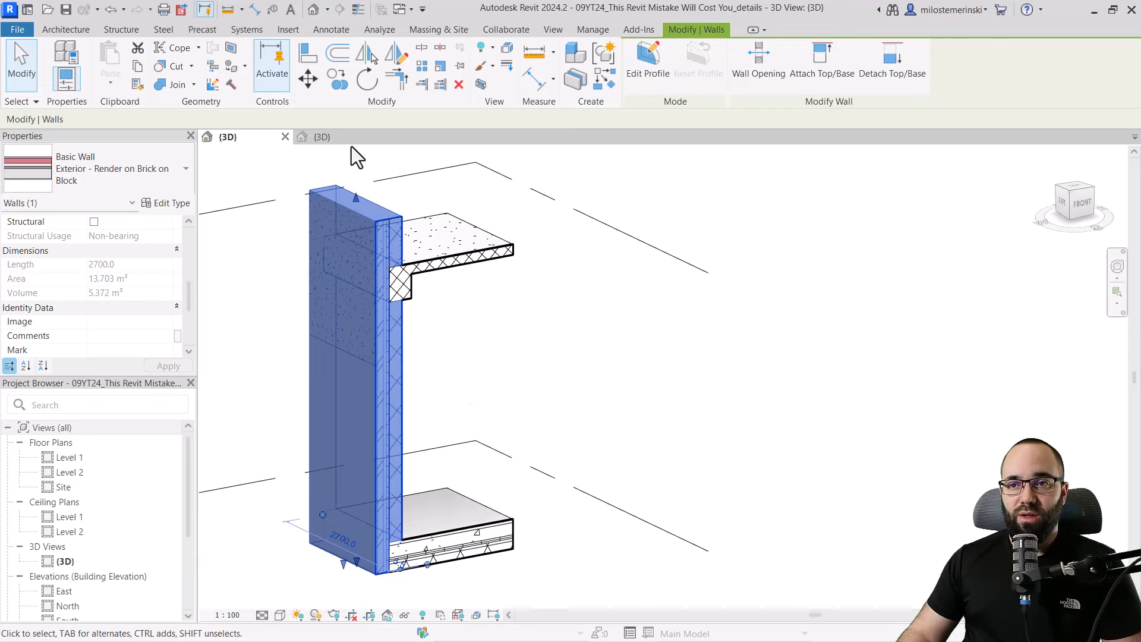
# Switch to the whole-house 3D view and expand Sections (Building Section) in the Project Browser.
pyautogui.click(618, 510)
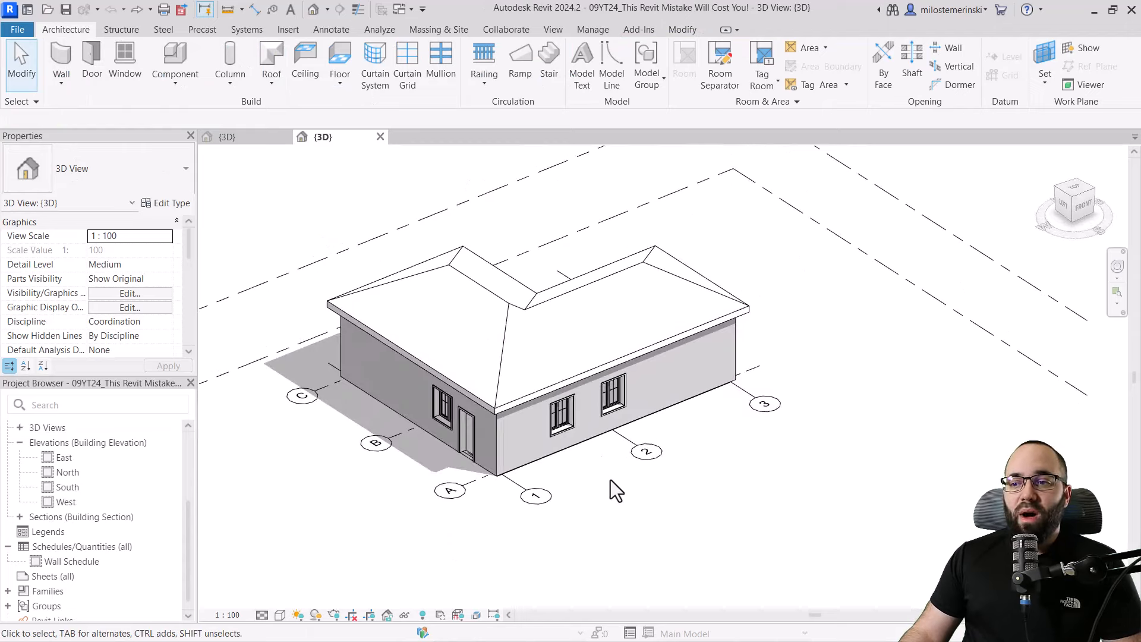
pyautogui.moveTo(510, 469)
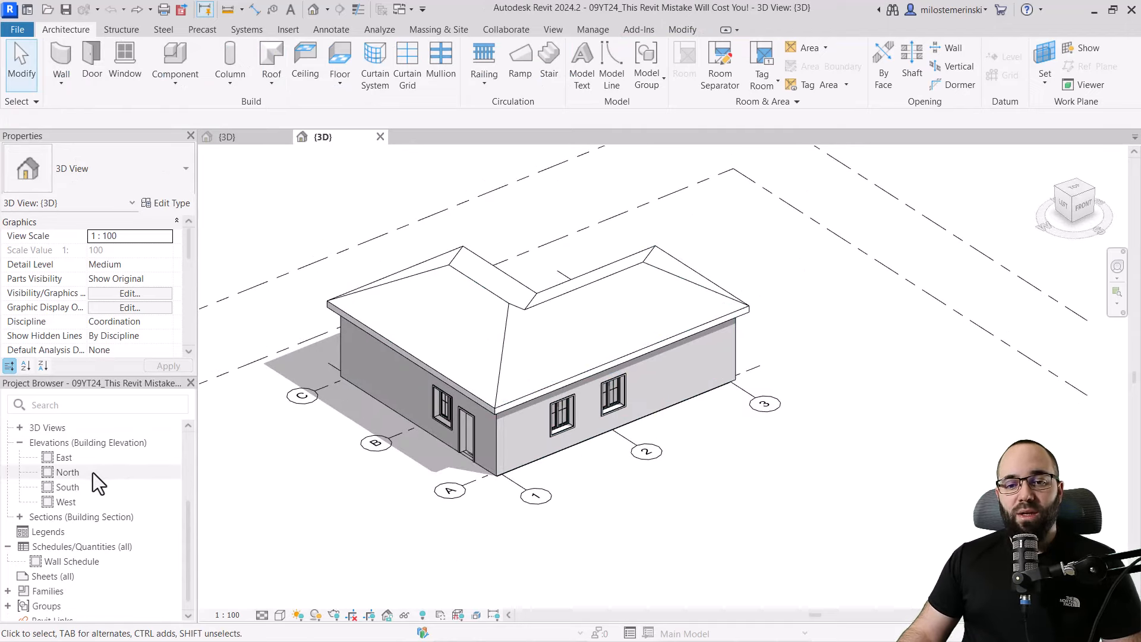
pyautogui.click(8, 427)
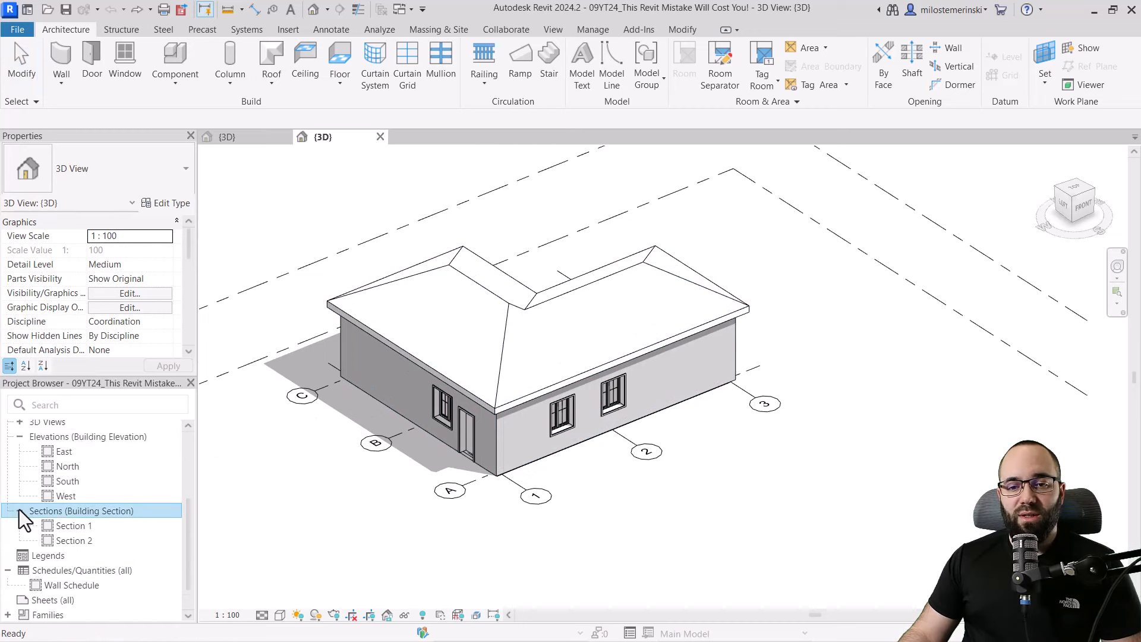
# Open Section 1 and Section 2 to inspect the cuts, then return to the {3D} view.
pyautogui.doubleClick(74, 526)
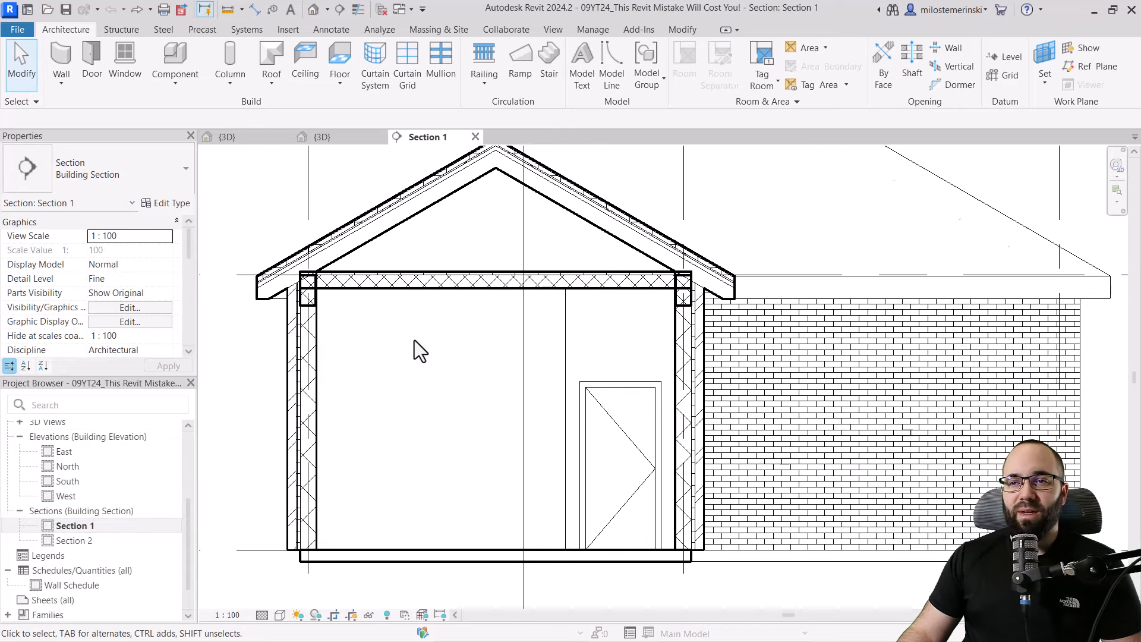
pyautogui.moveTo(359, 8)
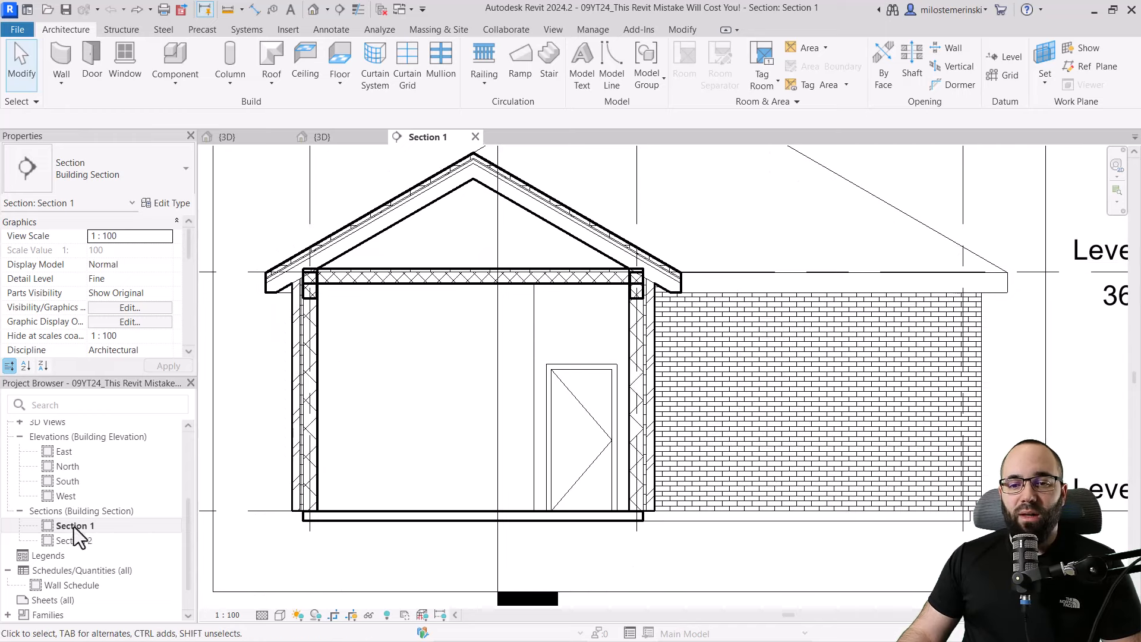
pyautogui.doubleClick(75, 540)
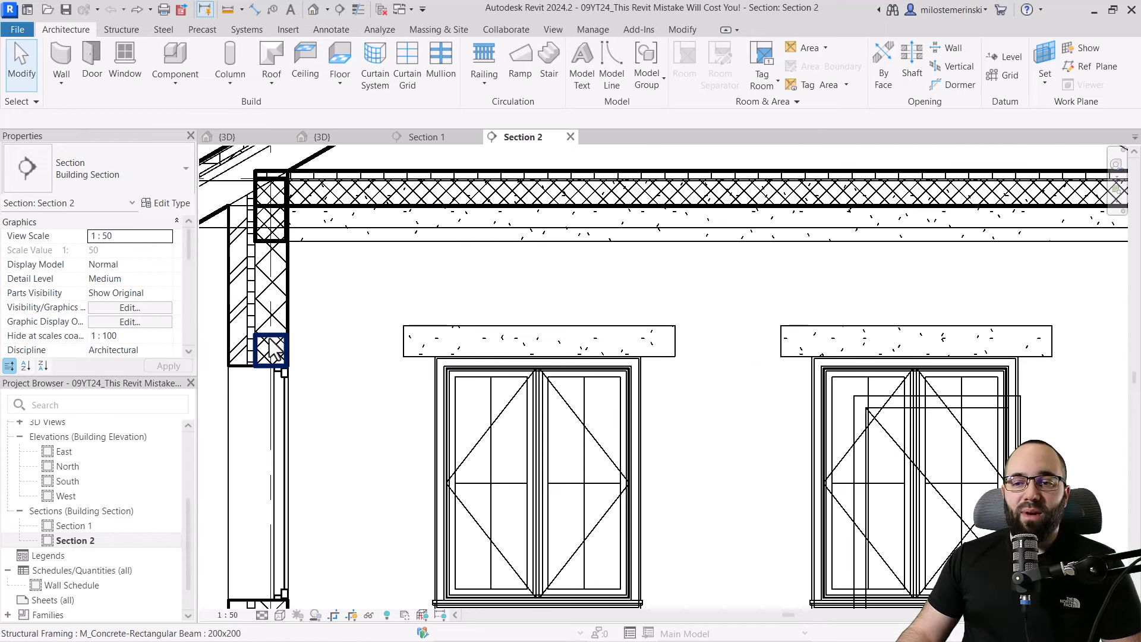
pyautogui.click(251, 280)
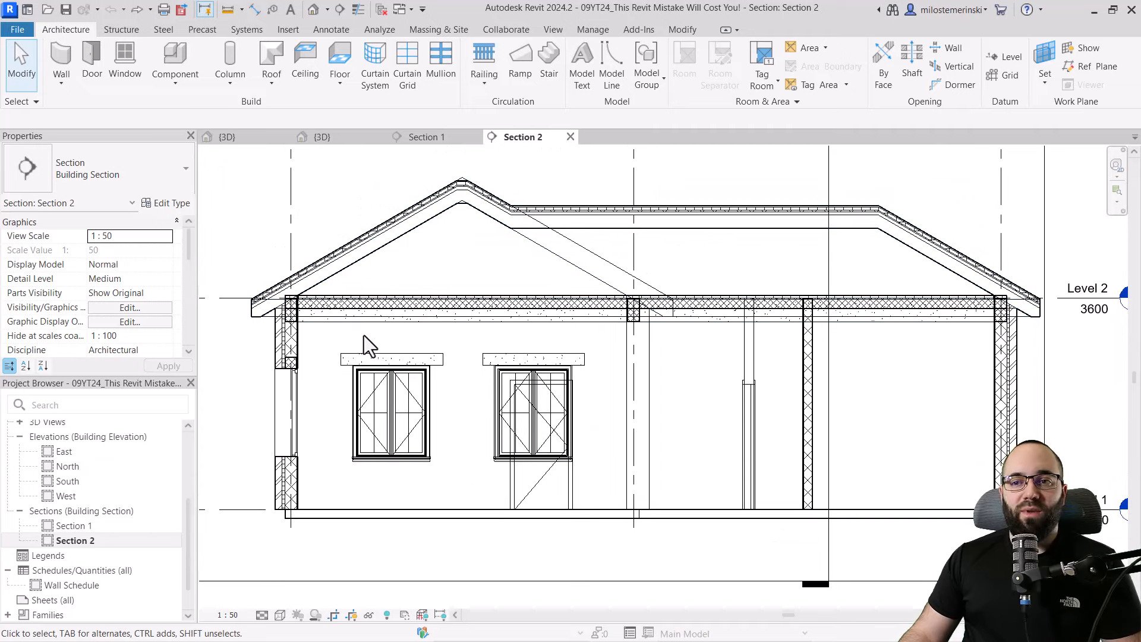
pyautogui.click(531, 415)
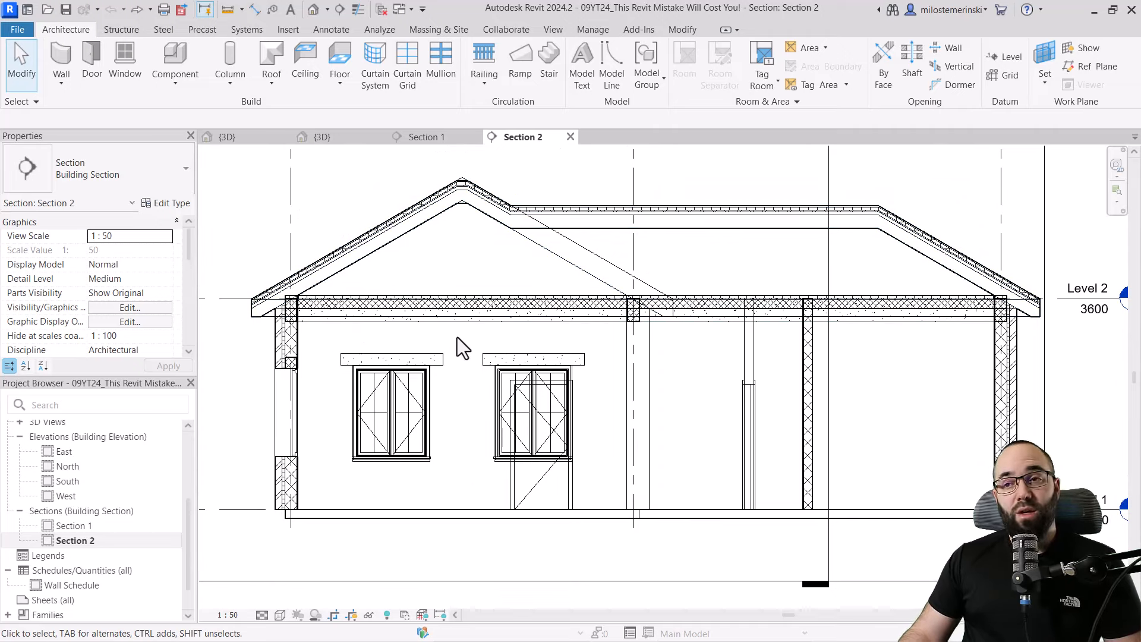
pyautogui.click(322, 137)
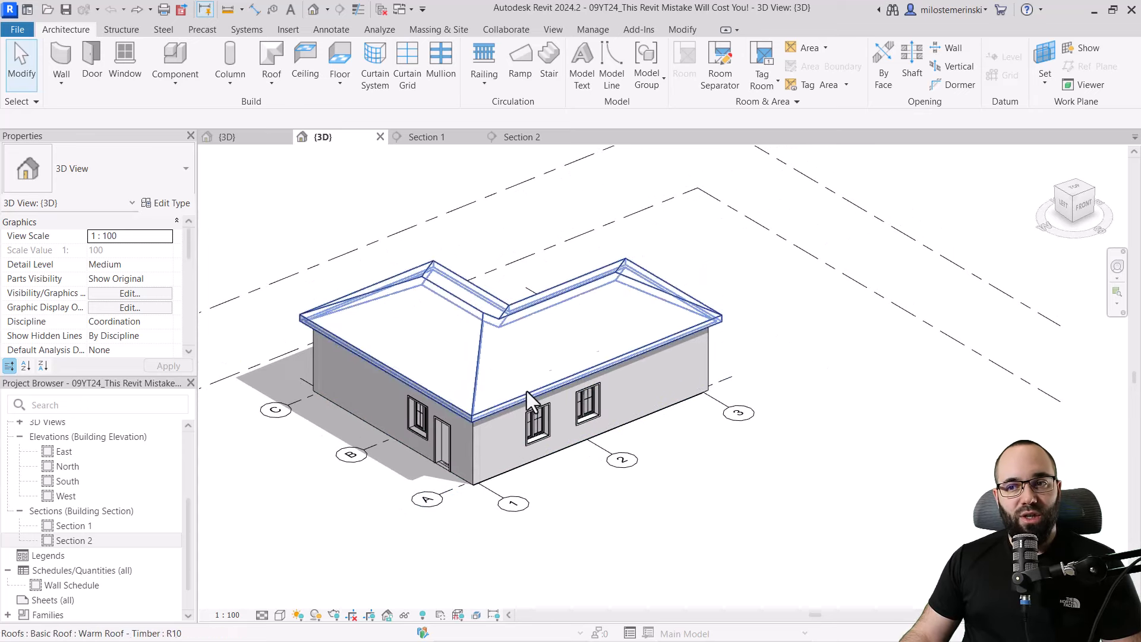
# Select all house elements, filter out the sections and override their graphics to be transparent.
pyautogui.click(301, 238)
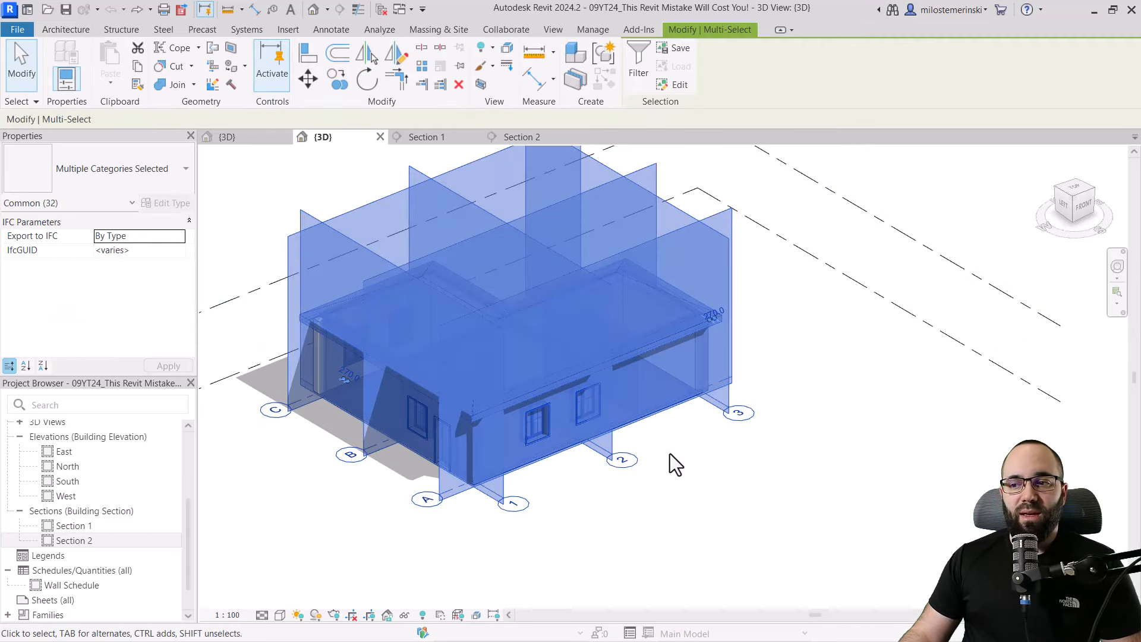
pyautogui.click(637, 57)
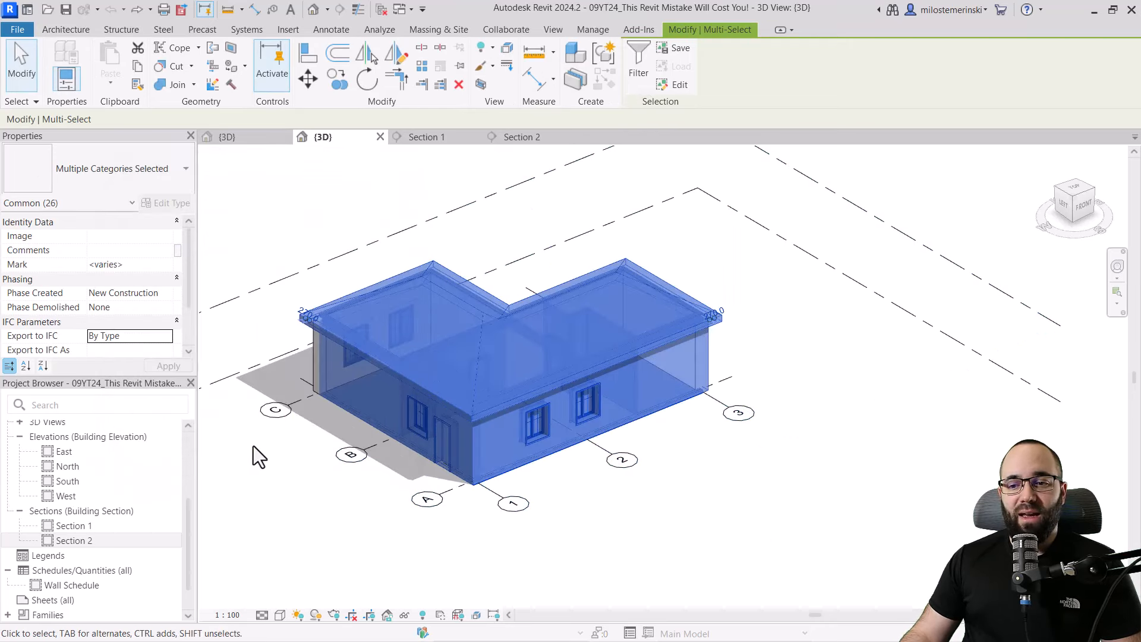
pyautogui.rightClick(261, 457)
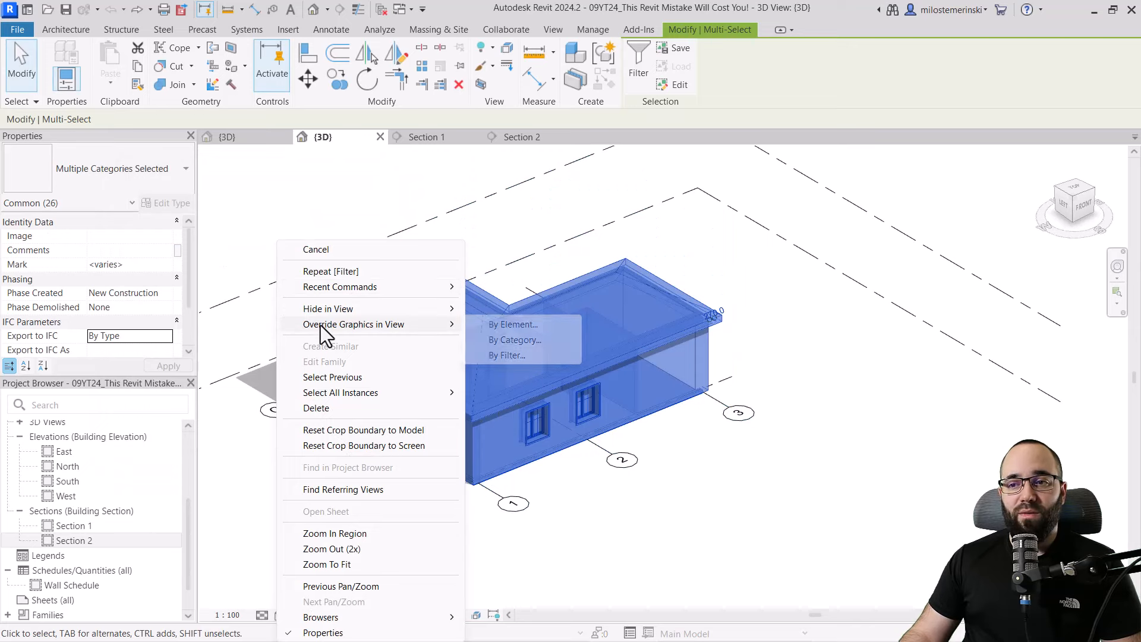
pyautogui.click(513, 324)
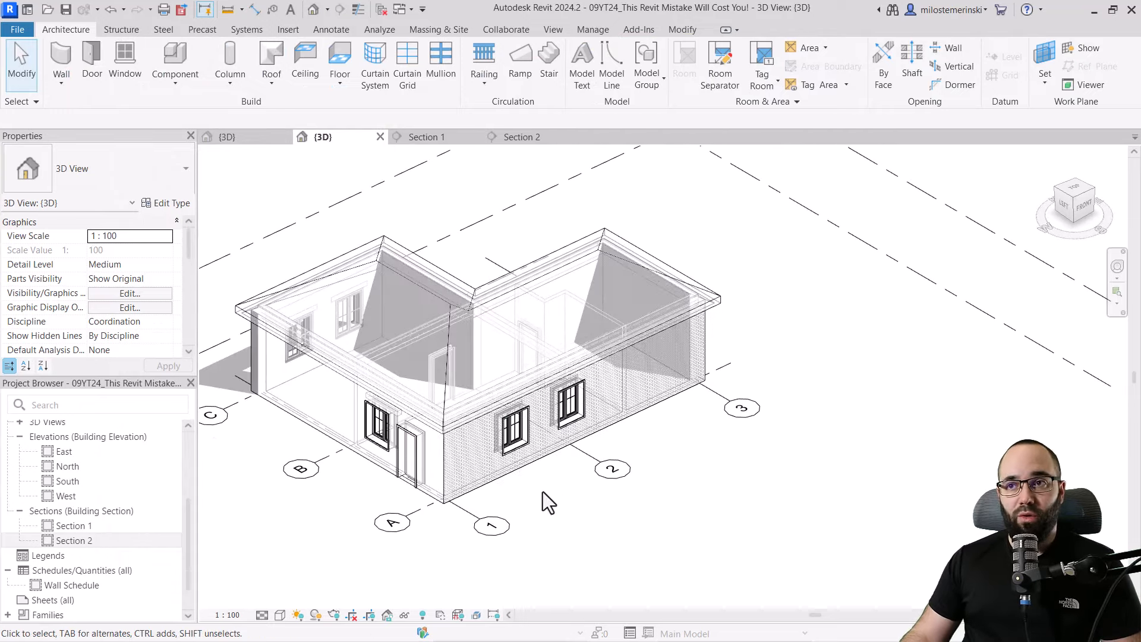
# Show the Interference Check options on the Collaborate tab.
pyautogui.click(505, 28)
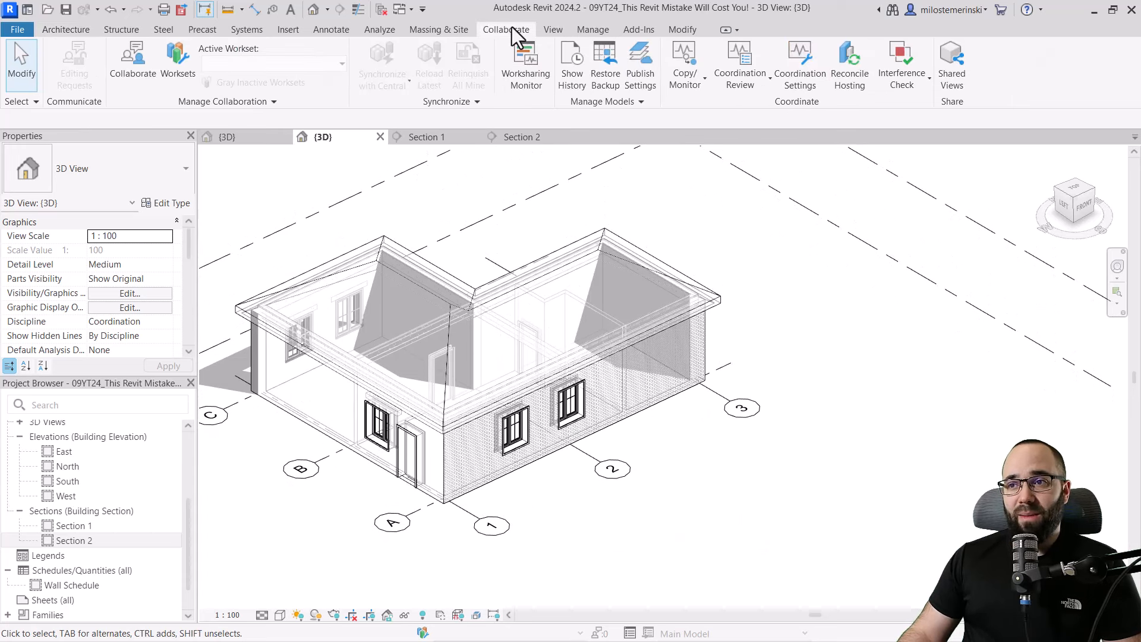
pyautogui.moveTo(873, 108)
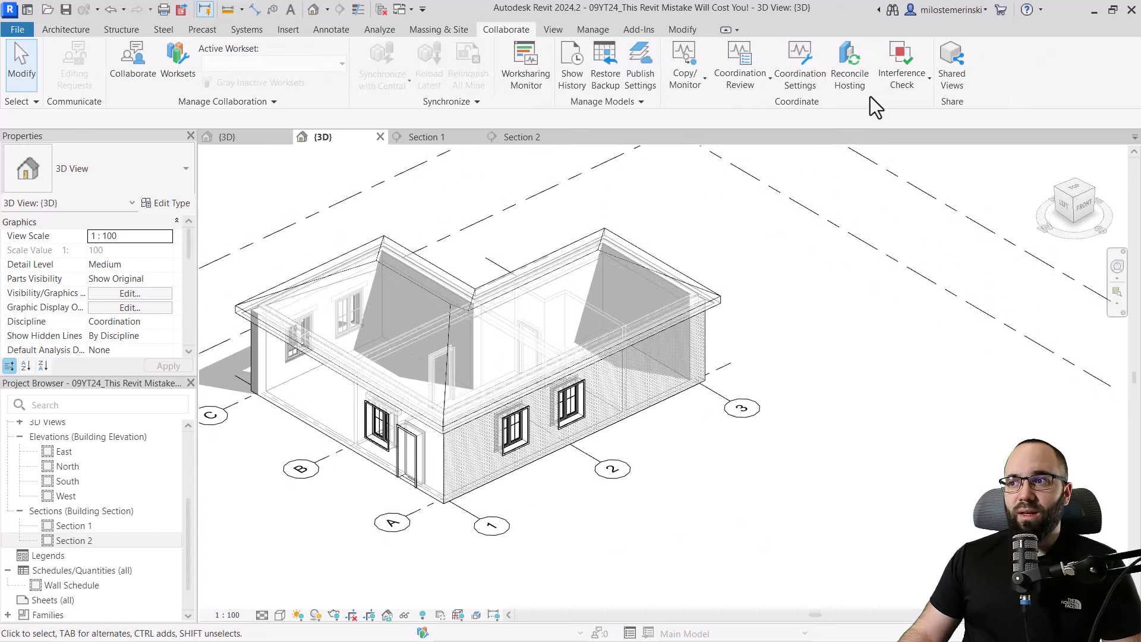
pyautogui.moveTo(901, 66)
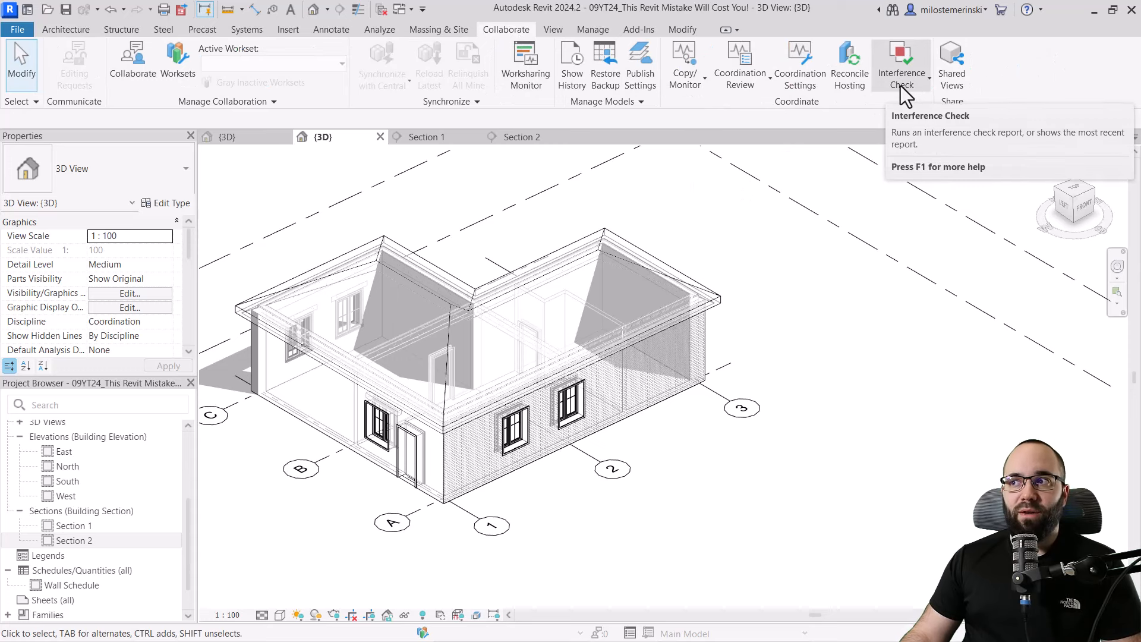
pyautogui.click(902, 65)
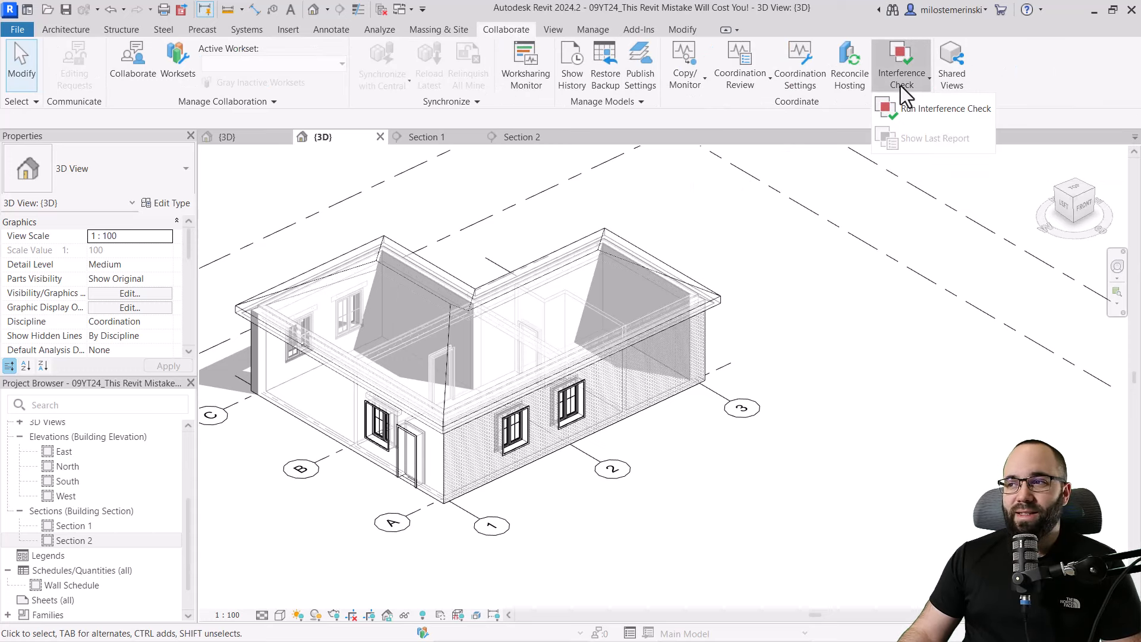
pyautogui.moveTo(946, 108)
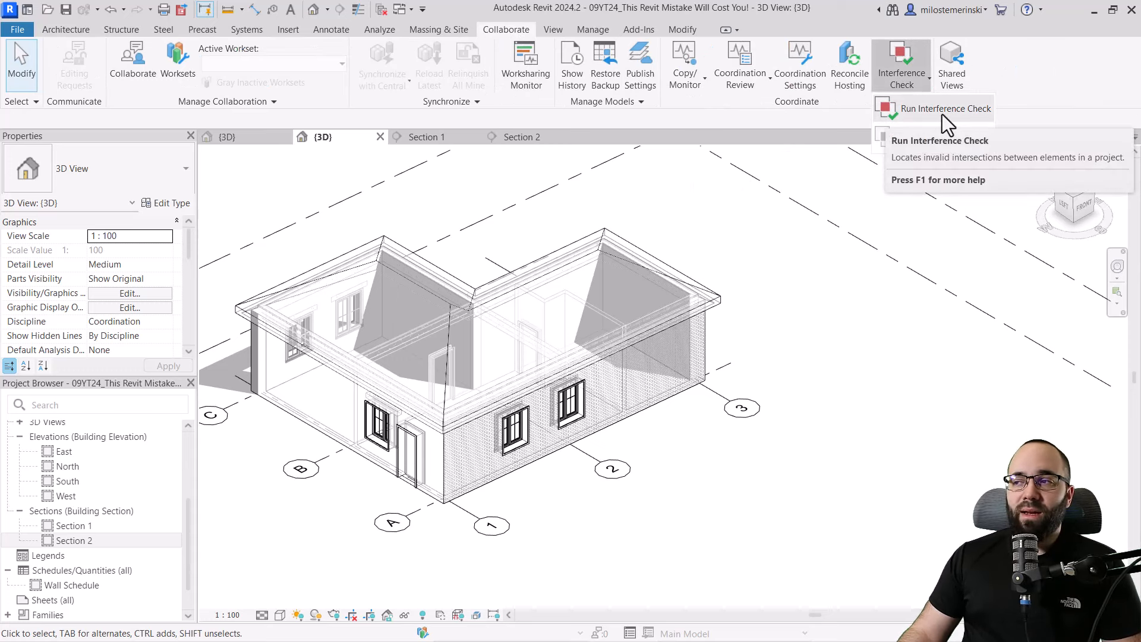
# Run an interference check of Walls against Structural Framing and Floors.
pyautogui.click(945, 108)
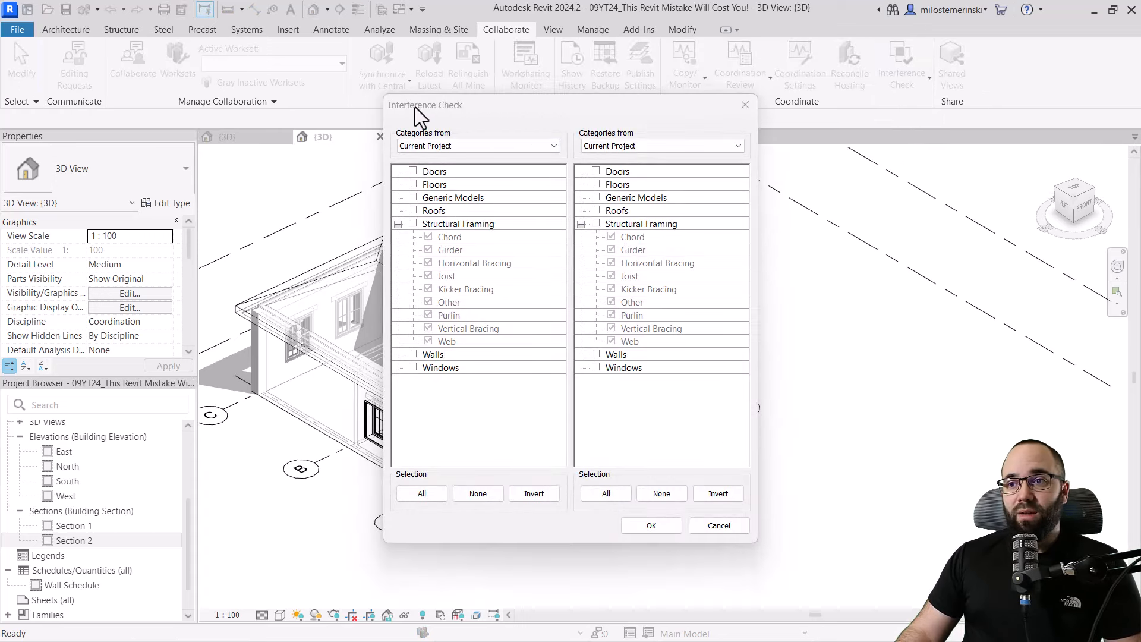
pyautogui.moveTo(621, 189)
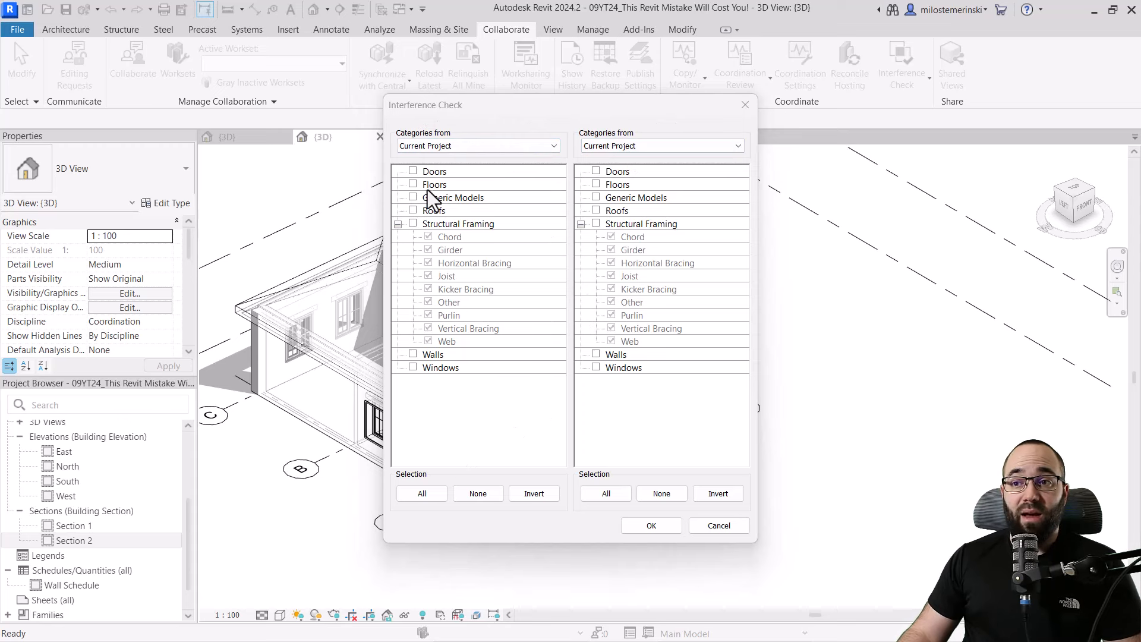
pyautogui.moveTo(534, 284)
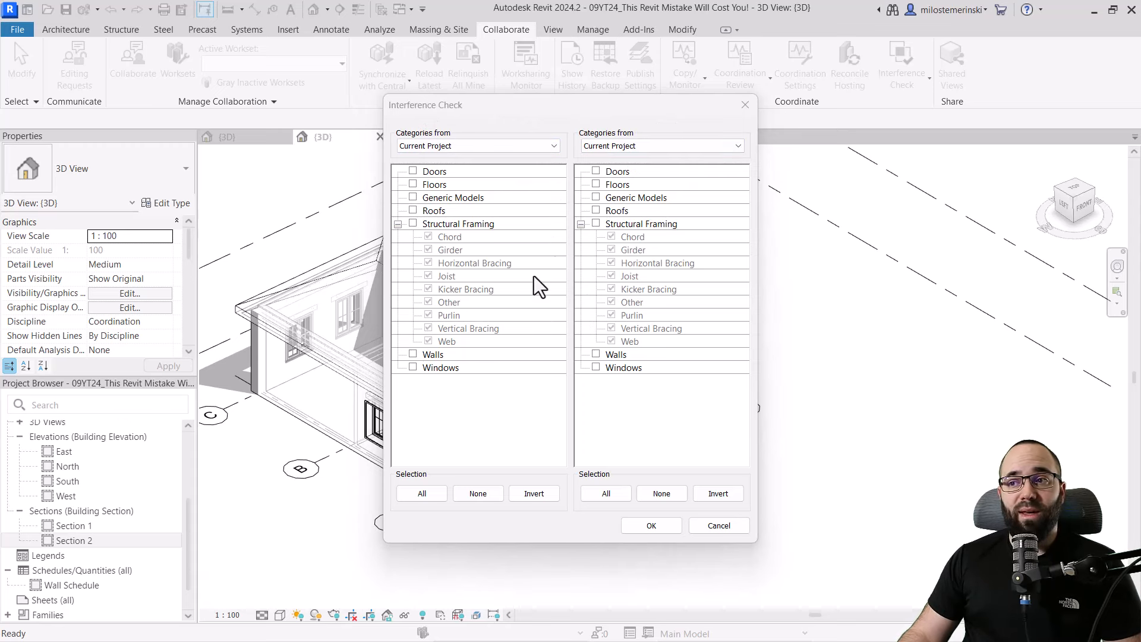
pyautogui.moveTo(422, 371)
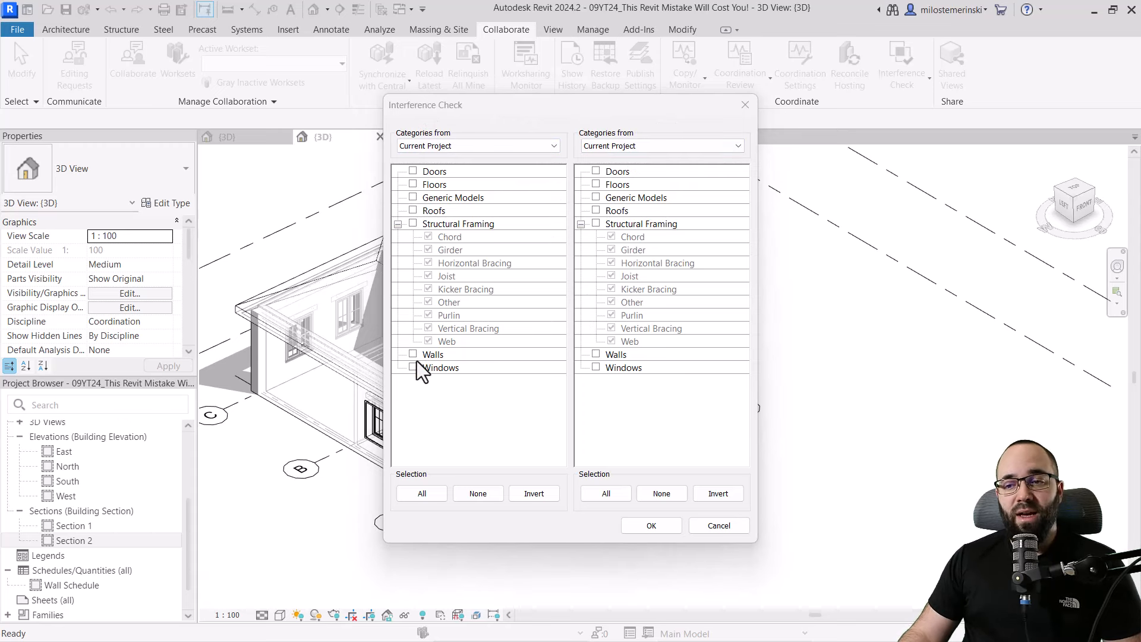
pyautogui.click(413, 354)
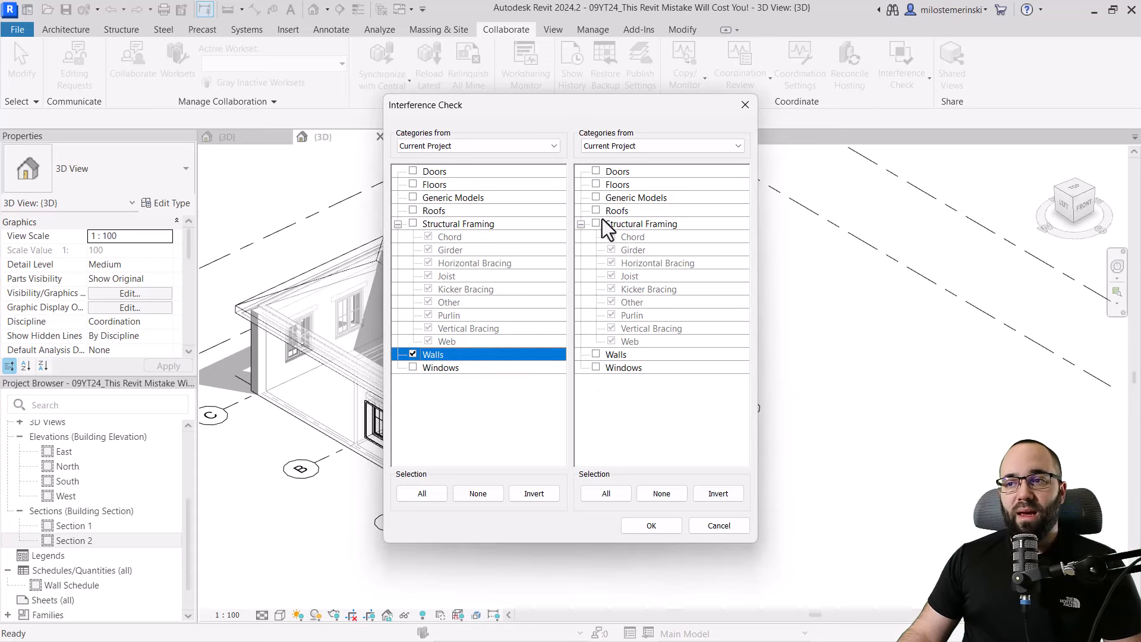
pyautogui.click(595, 223)
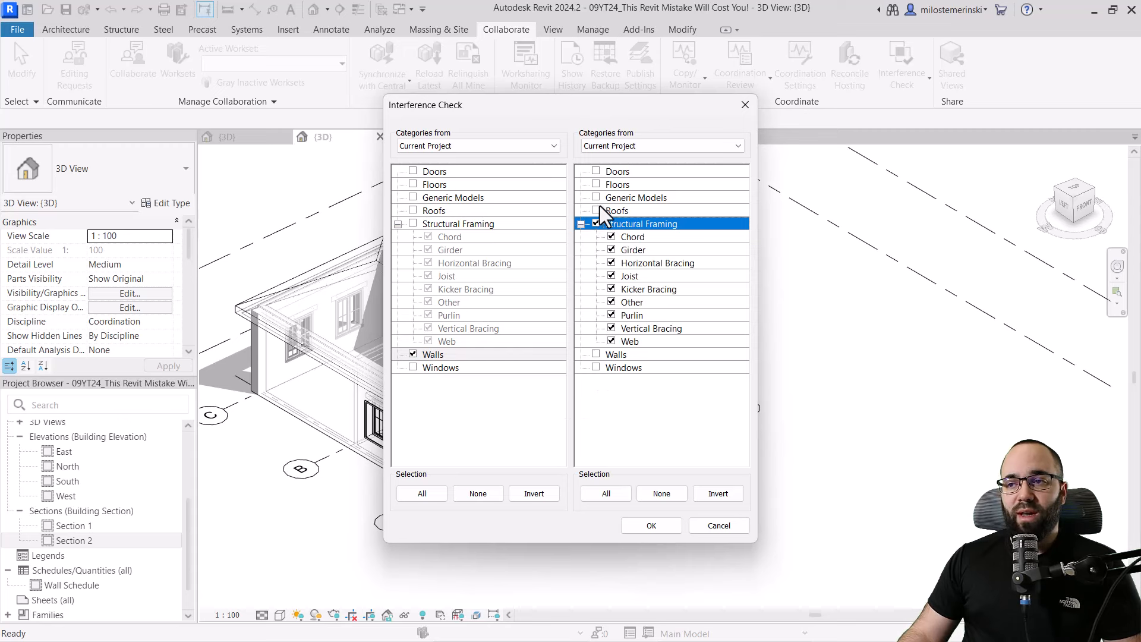
pyautogui.click(596, 184)
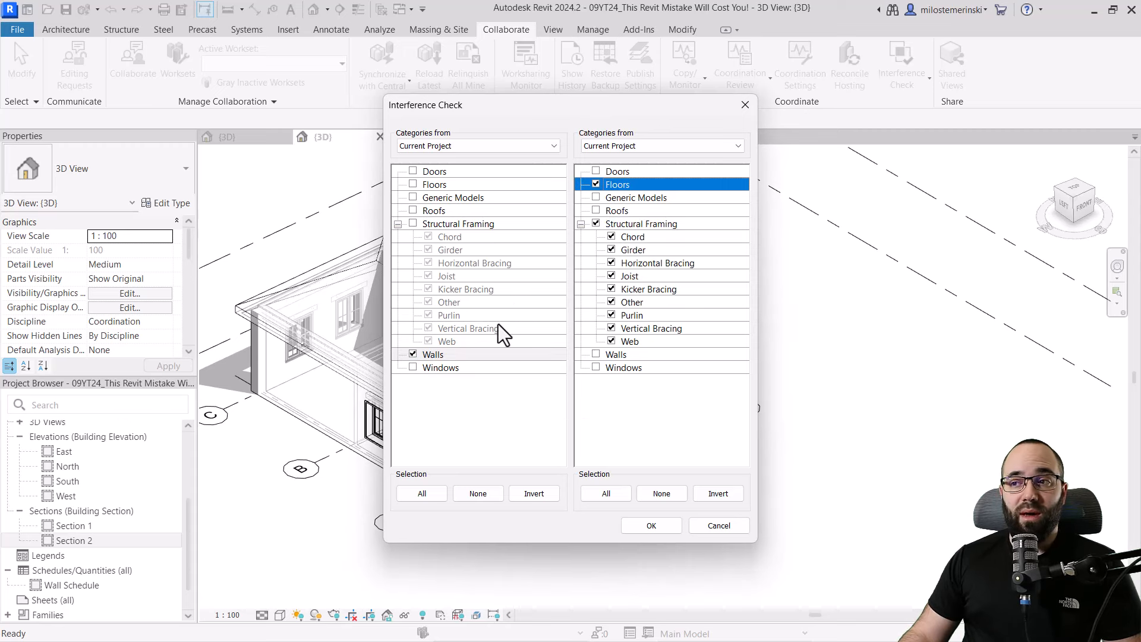
pyautogui.moveTo(456, 366)
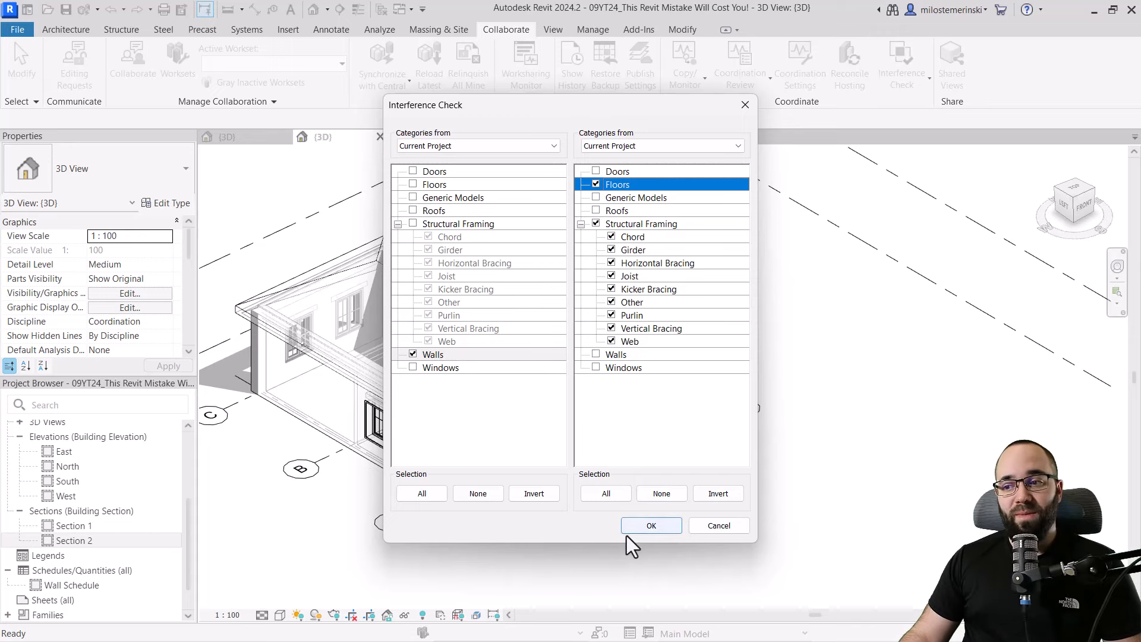
pyautogui.click(650, 525)
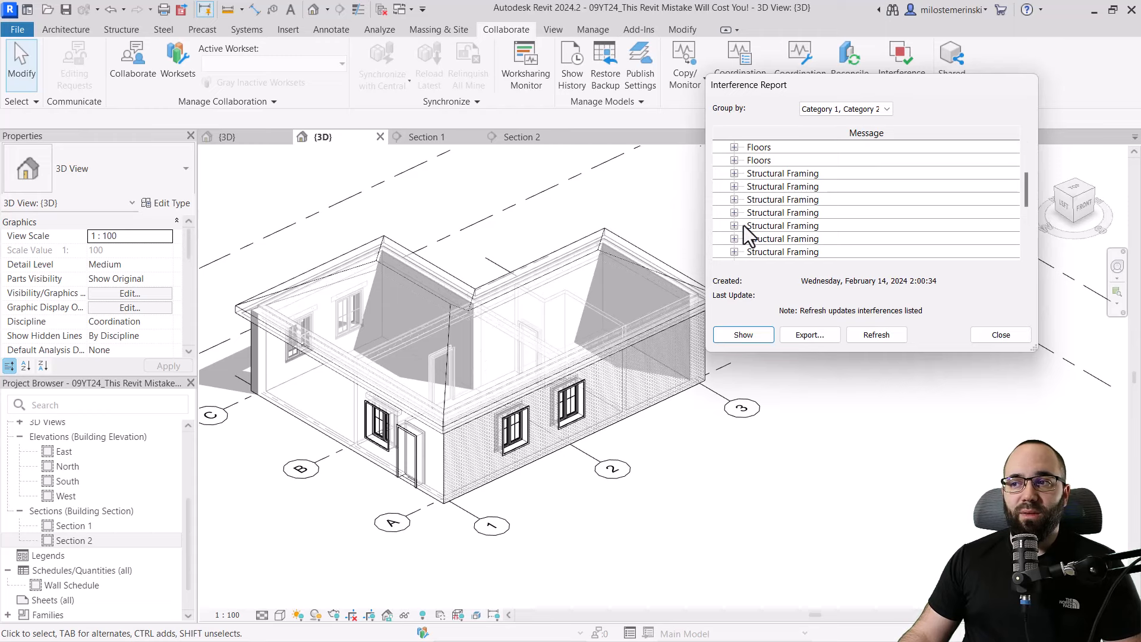
# Highlight a Structural Framing clash from the report in the 3D view.
pyautogui.click(782, 225)
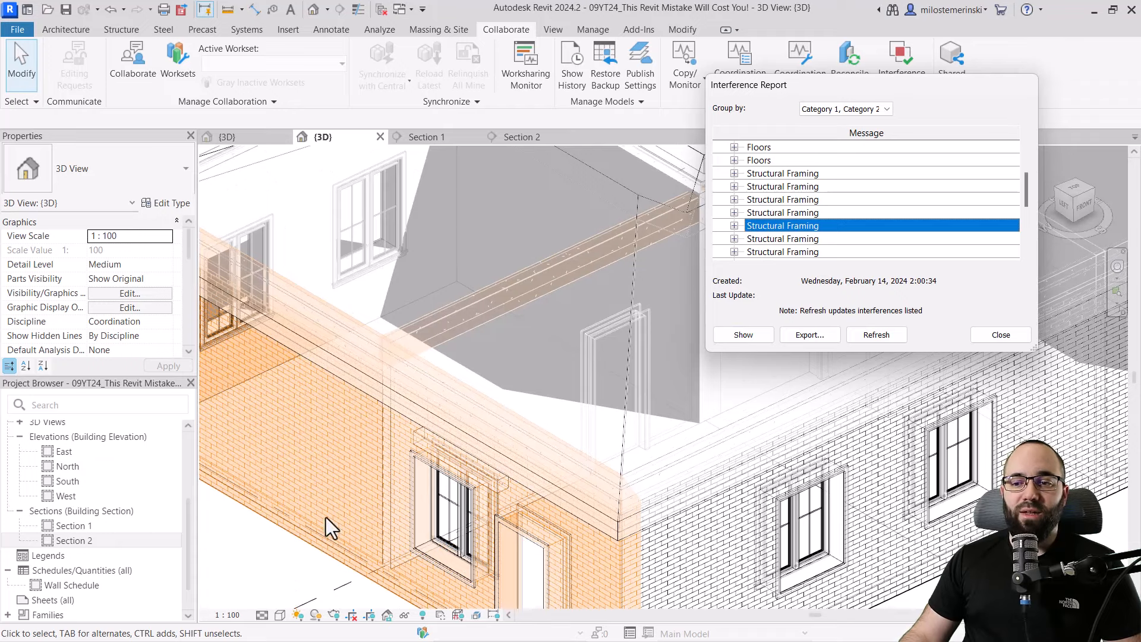
pyautogui.moveTo(426, 343)
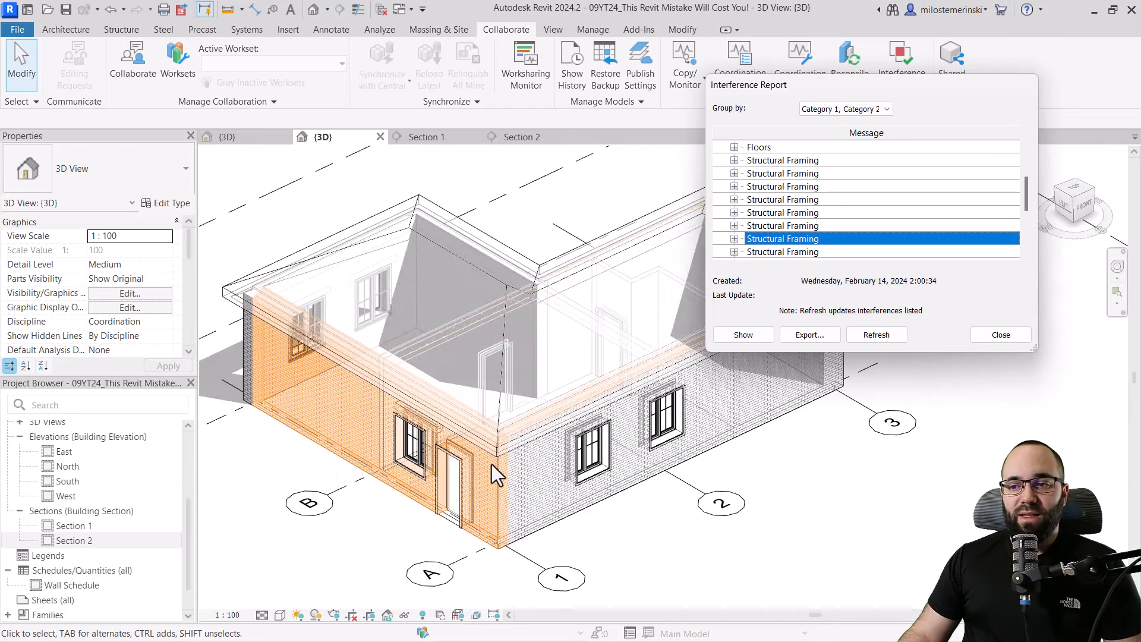
pyautogui.moveTo(586, 549)
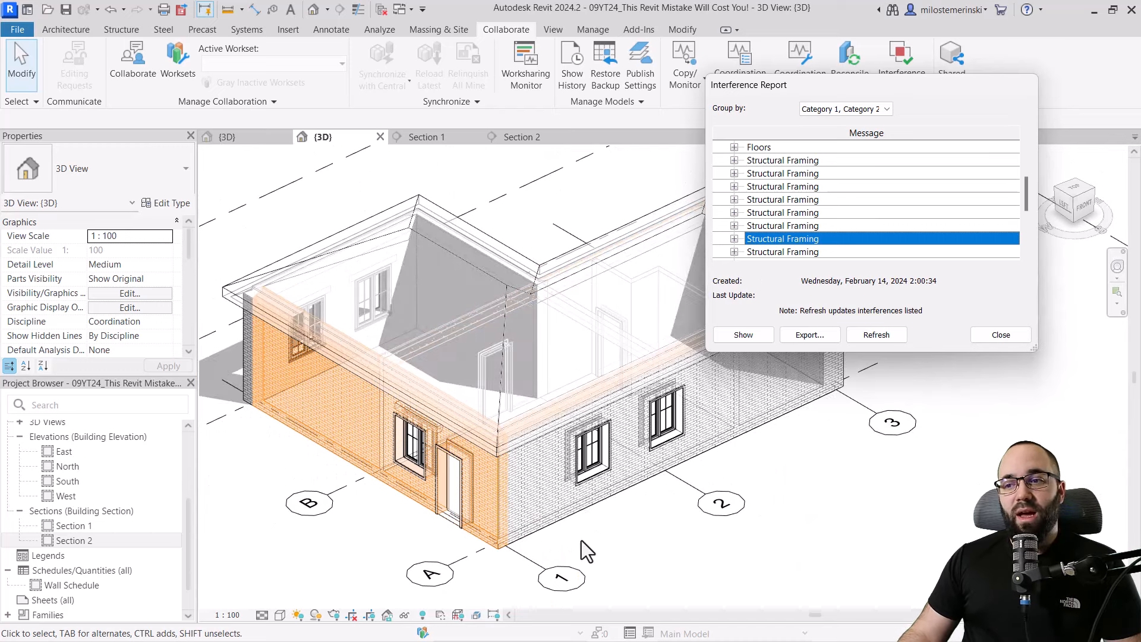
pyautogui.click(682, 28)
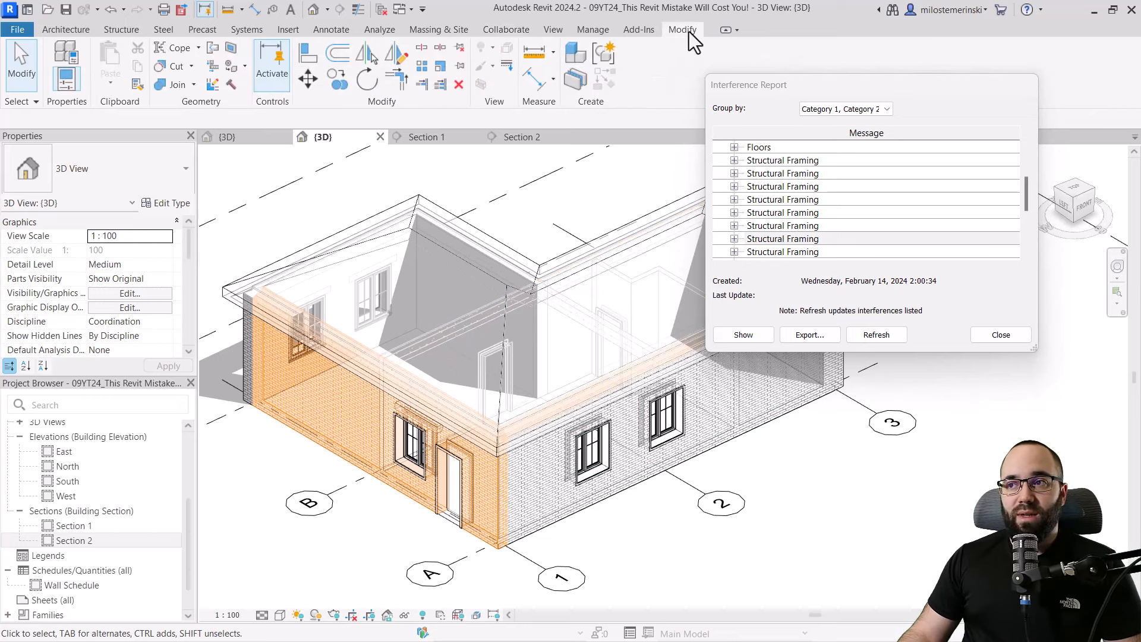
# Start Join Geometry to merge the clashing wall with its framing.
pyautogui.click(176, 84)
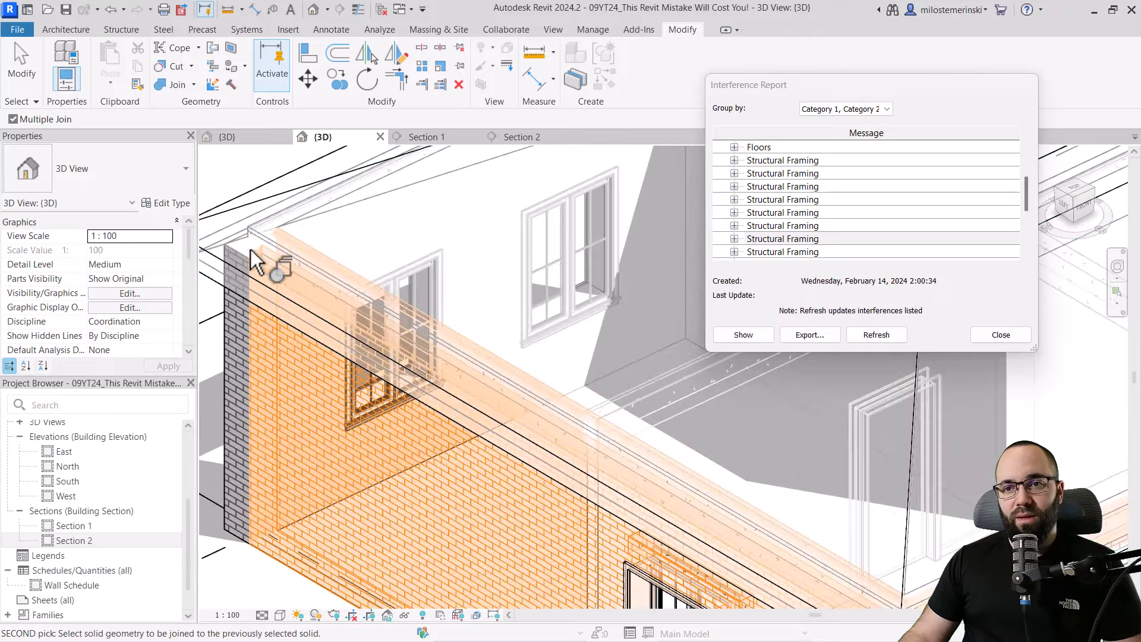
pyautogui.moveTo(335, 298)
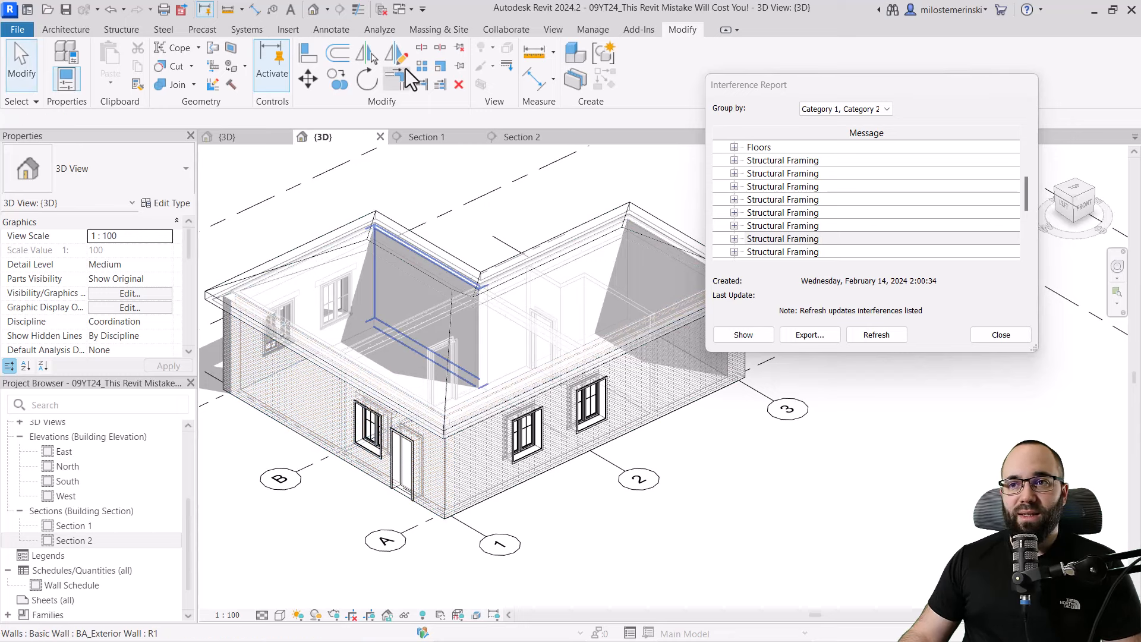
pyautogui.moveTo(163, 84)
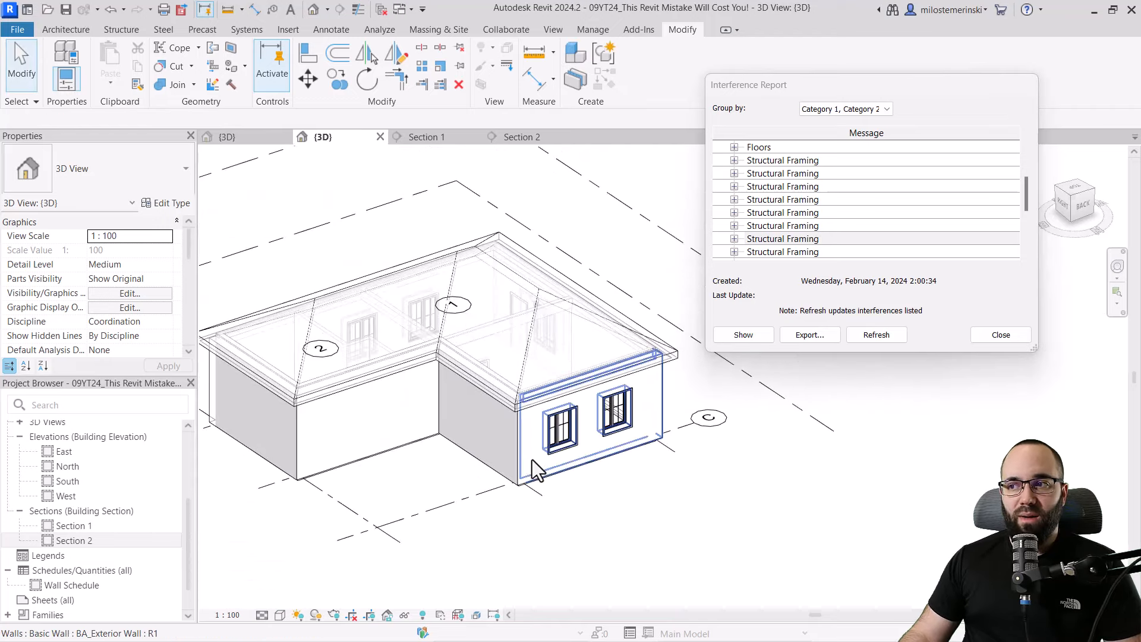
# Refresh the interference report and highlight the remaining Floors clashes.
pyautogui.click(876, 335)
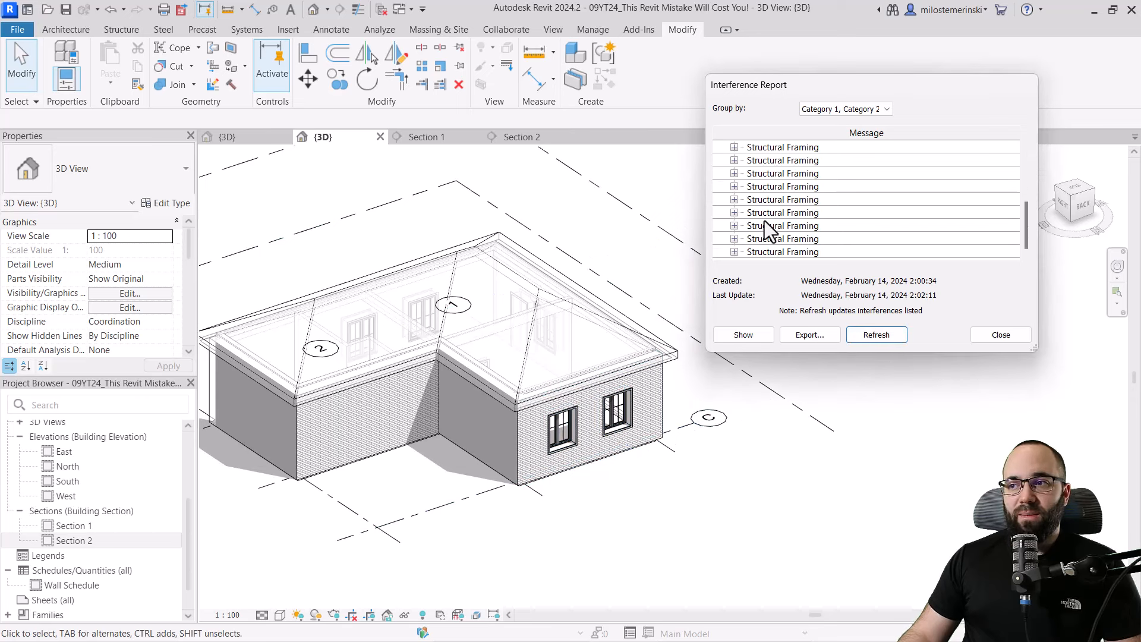
pyautogui.click(782, 224)
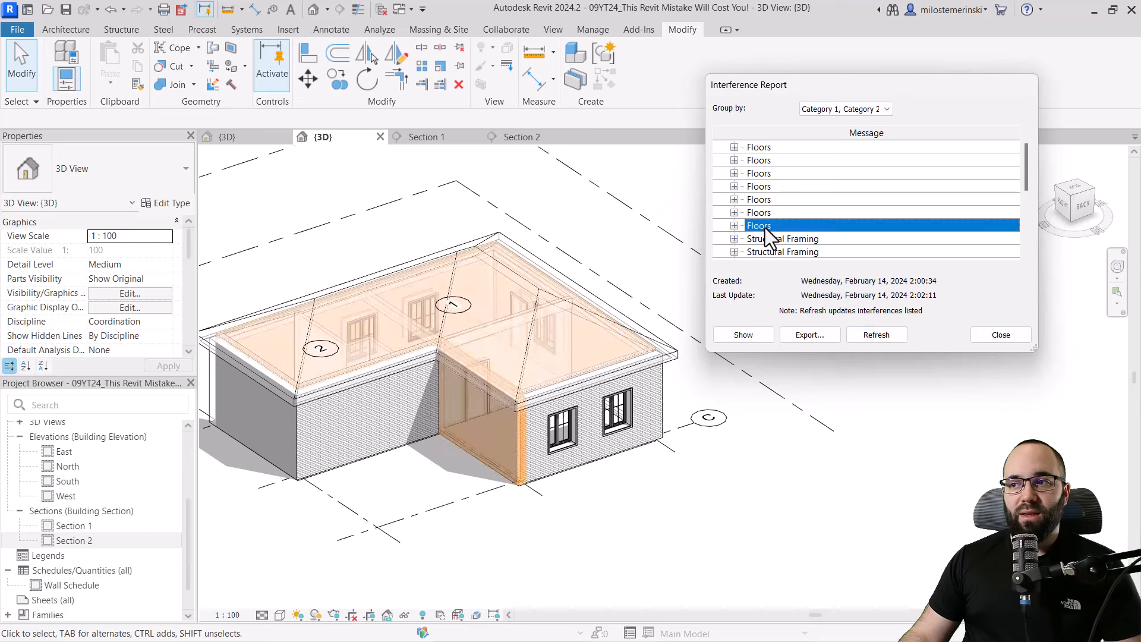
pyautogui.click(759, 186)
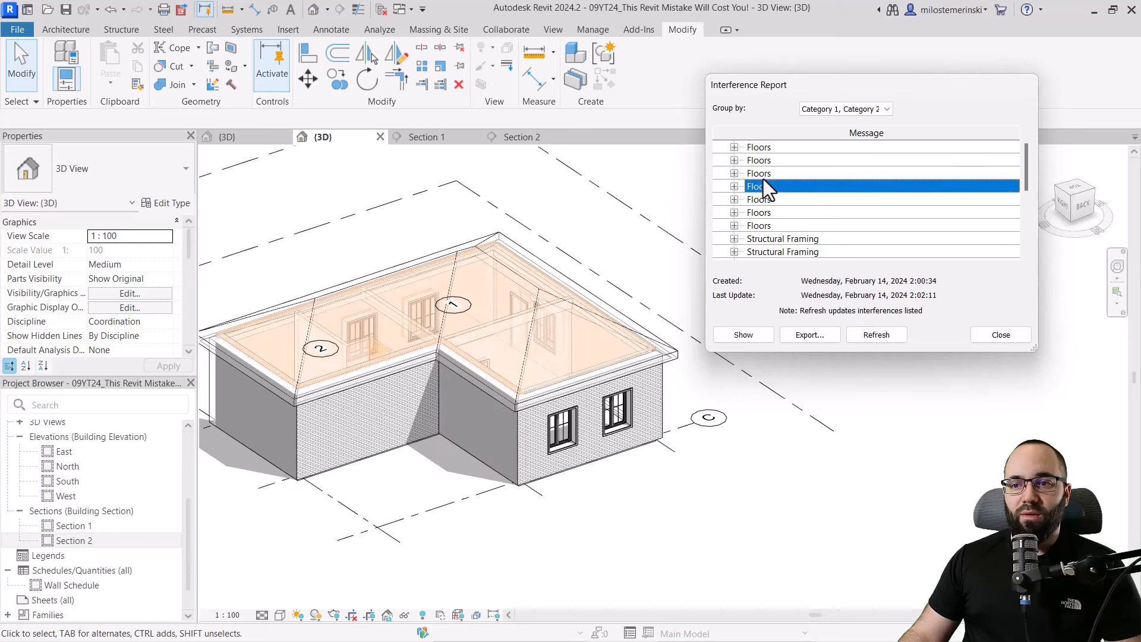
pyautogui.click(760, 172)
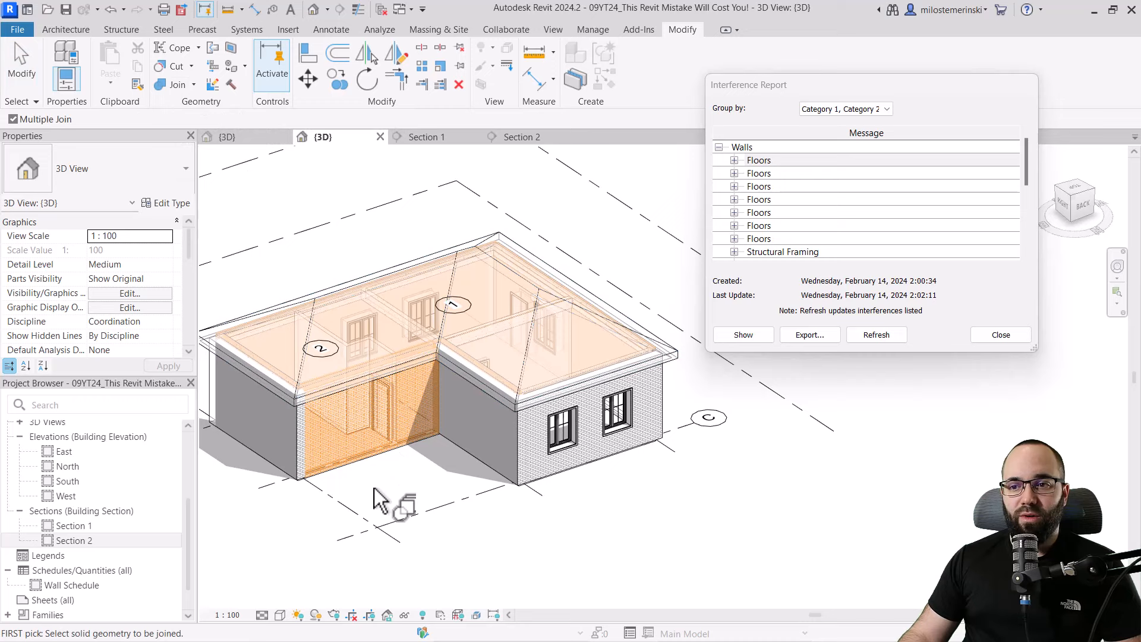
# Join the inner corner wall with the roof-level geometry and accept the non-intersecting warning.
pyautogui.click(357, 480)
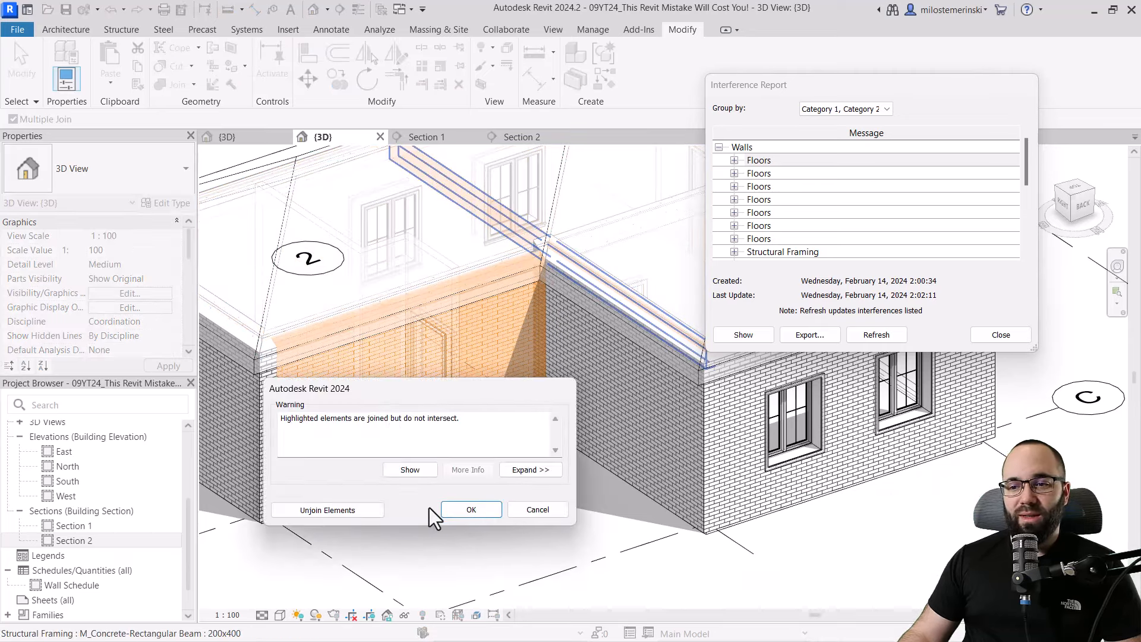
pyautogui.click(471, 509)
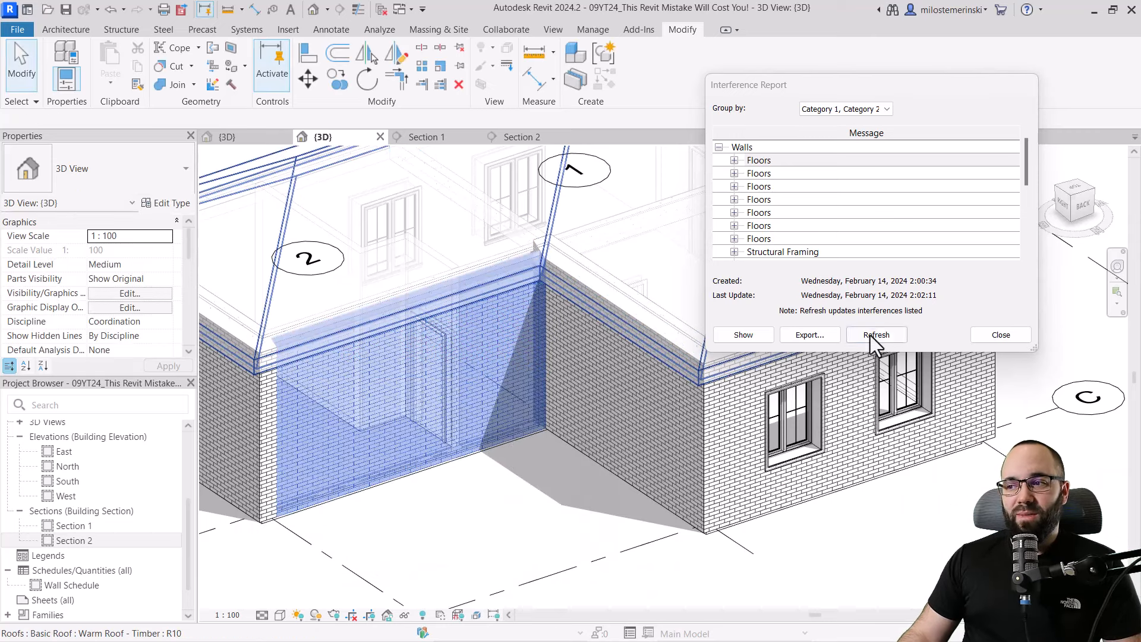
# Refresh the Interference Report and review a remaining Floors clash among the listed entries.
pyautogui.click(876, 335)
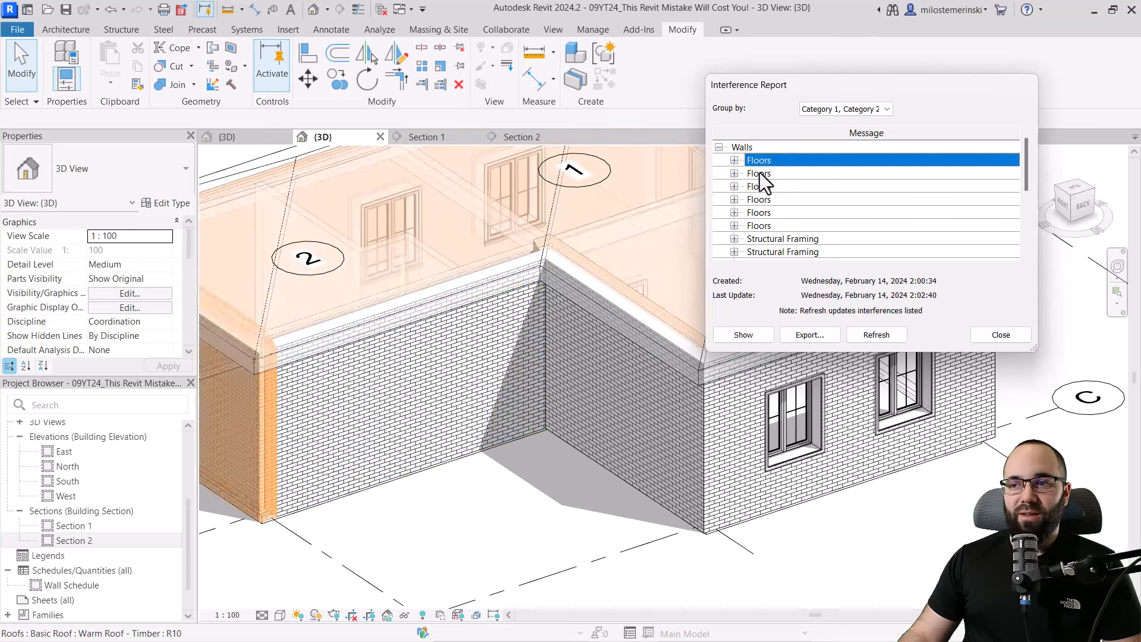
pyautogui.click(759, 224)
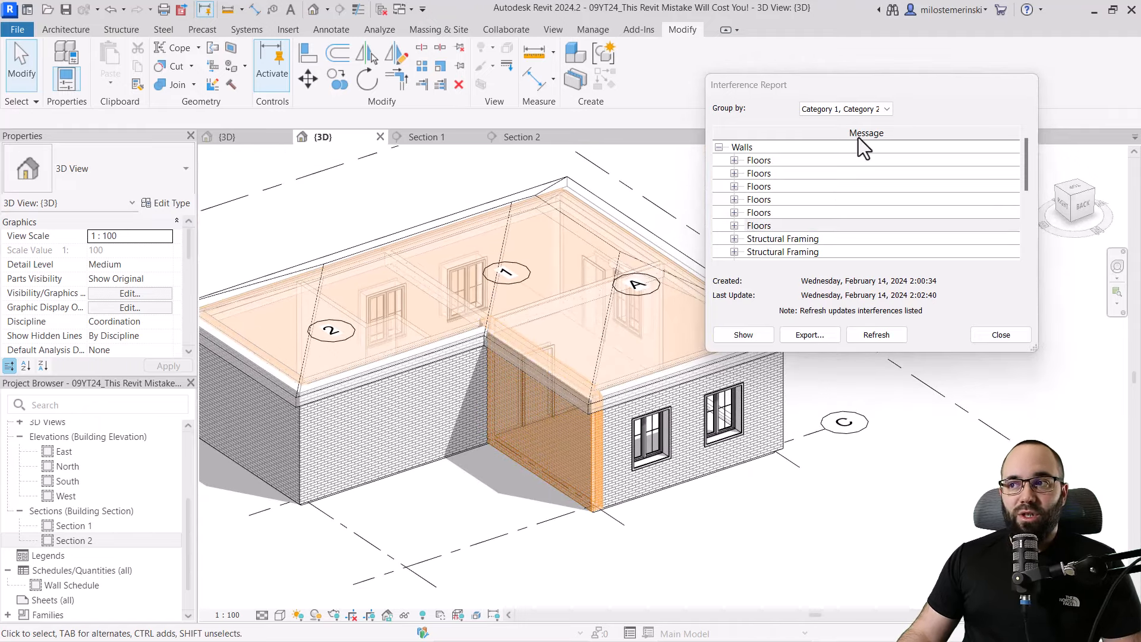
pyautogui.scroll(-3)
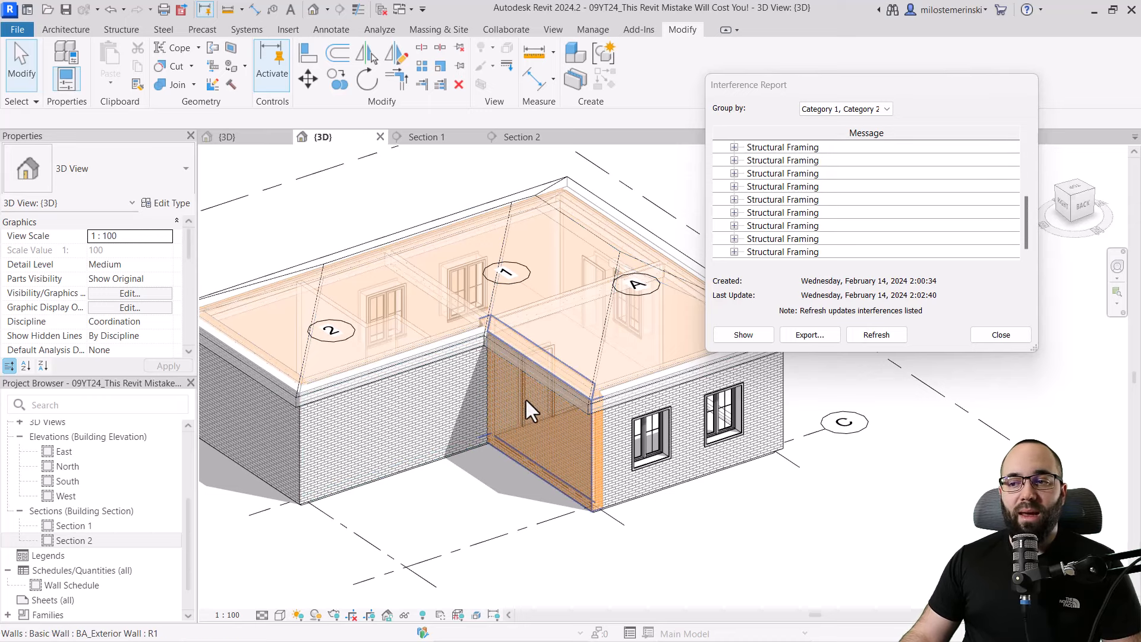
pyautogui.moveTo(528, 390)
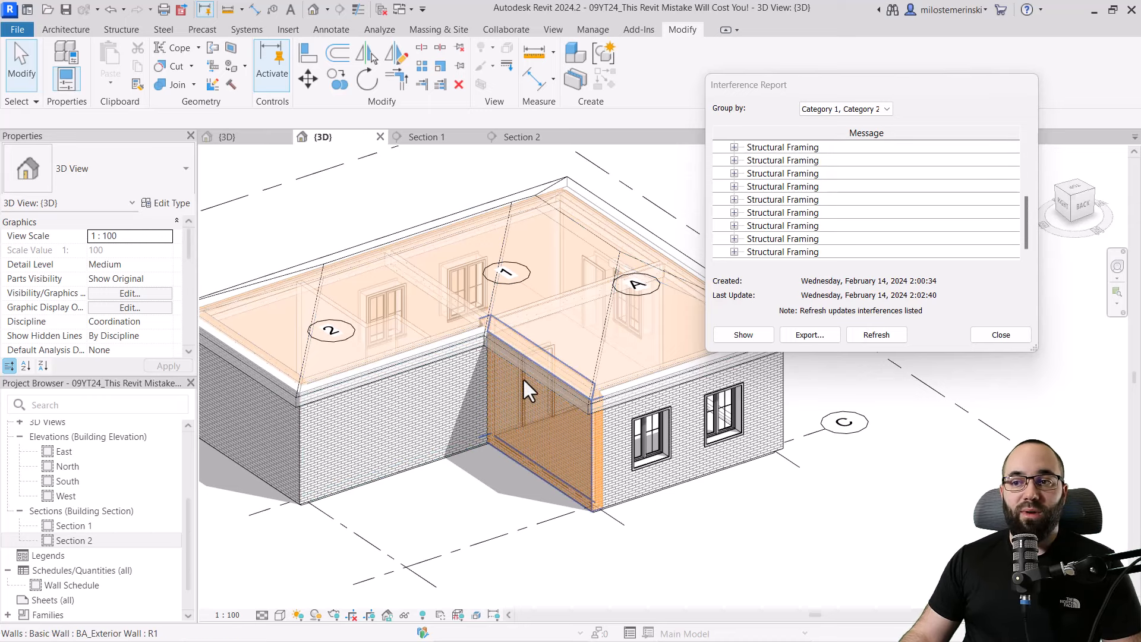
pyautogui.moveTo(514, 464)
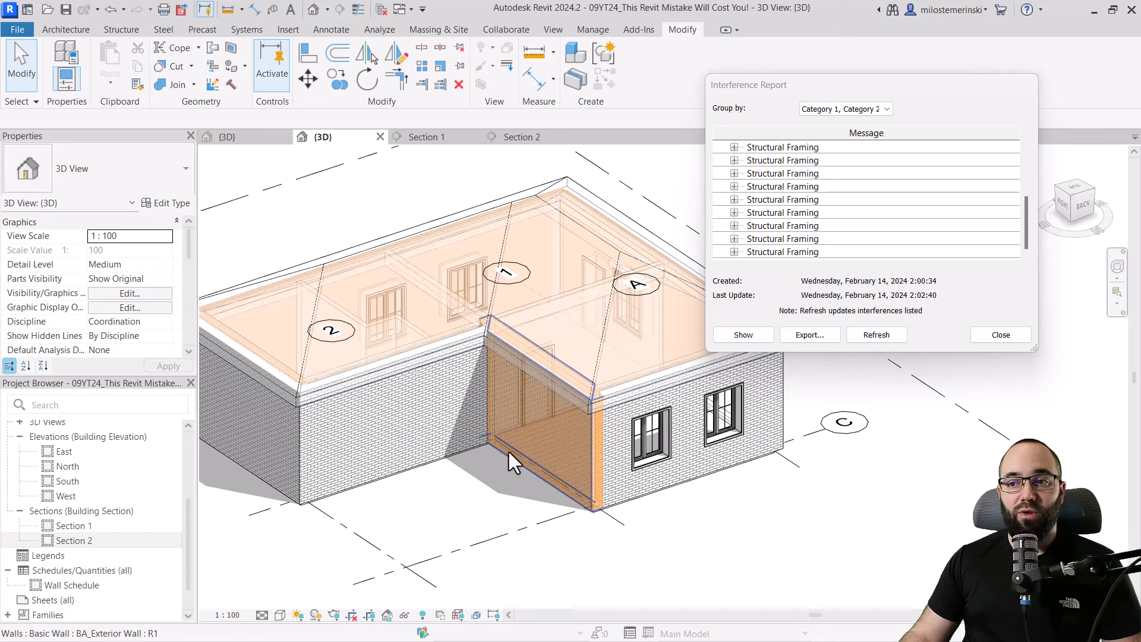